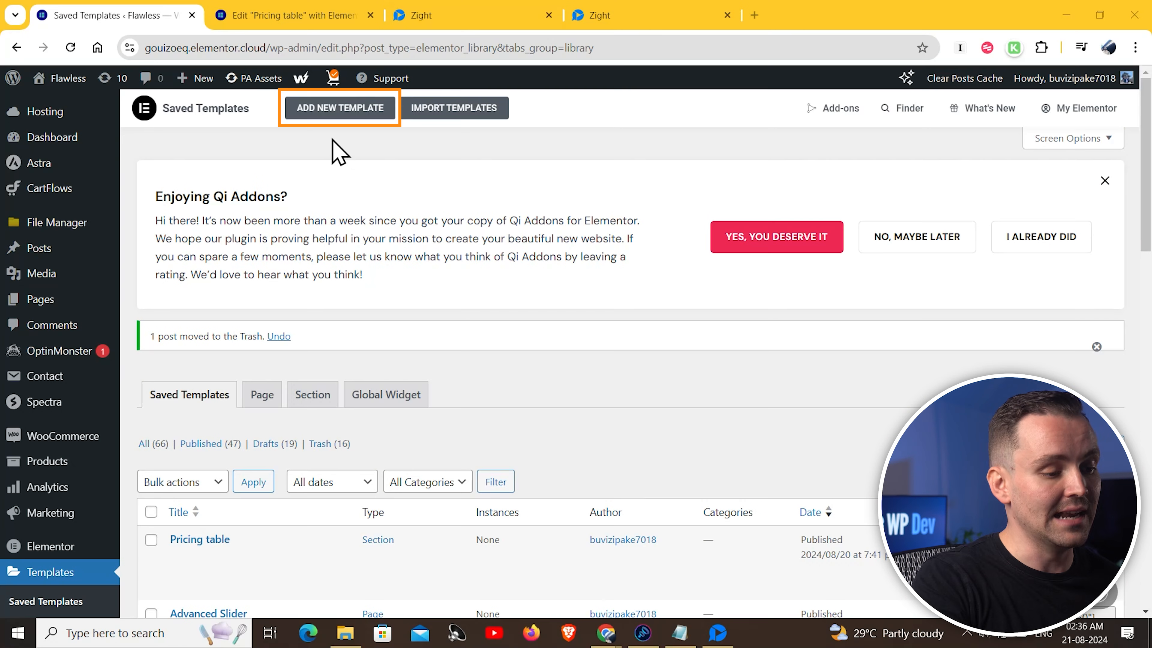
Create a new Section template named 'Pricing Table template' and open it in Elementor.
click(338, 107)
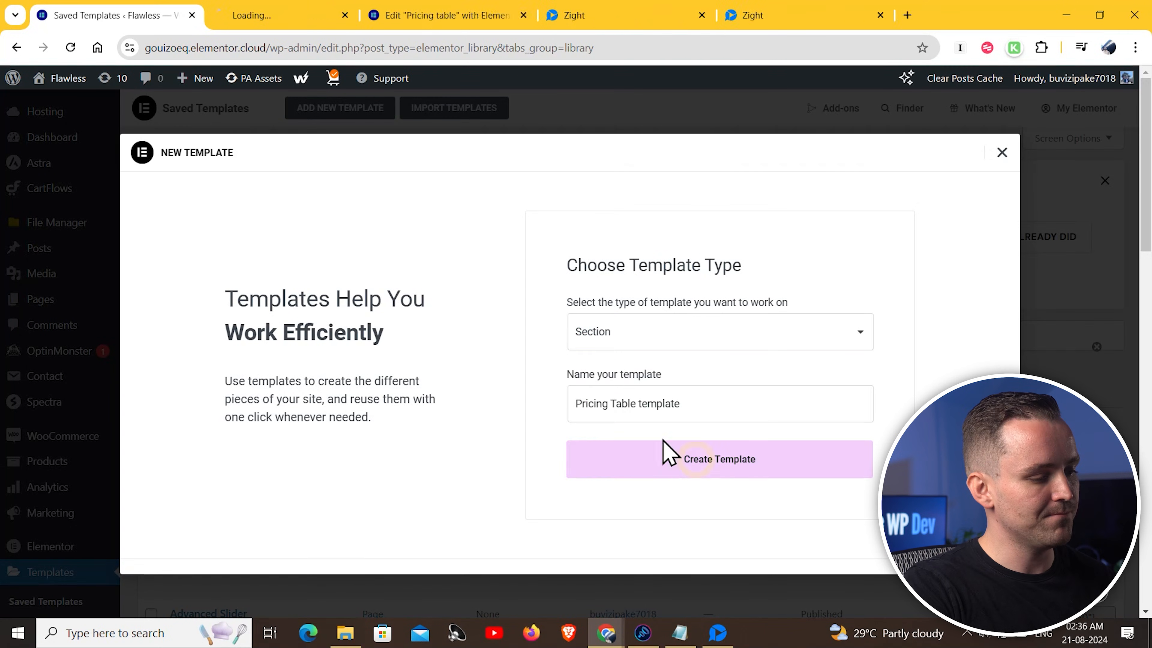
click(719, 458)
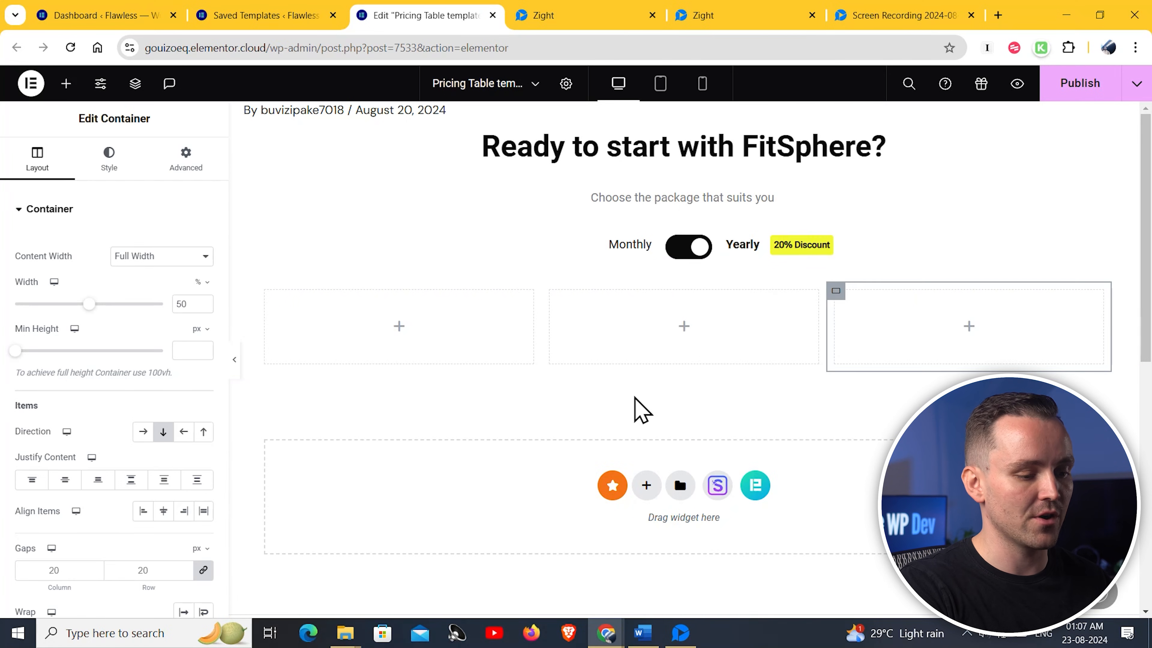
Give the three-column row a 100vh minimum height and a blue gradient background.
click(196, 328)
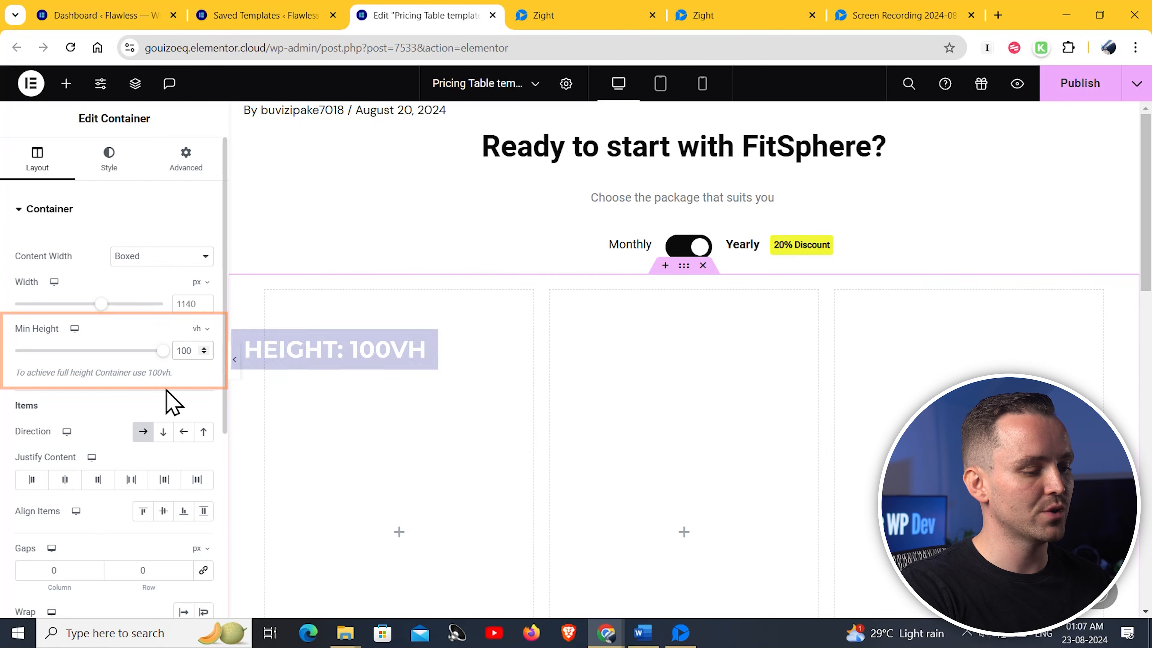
click(108, 157)
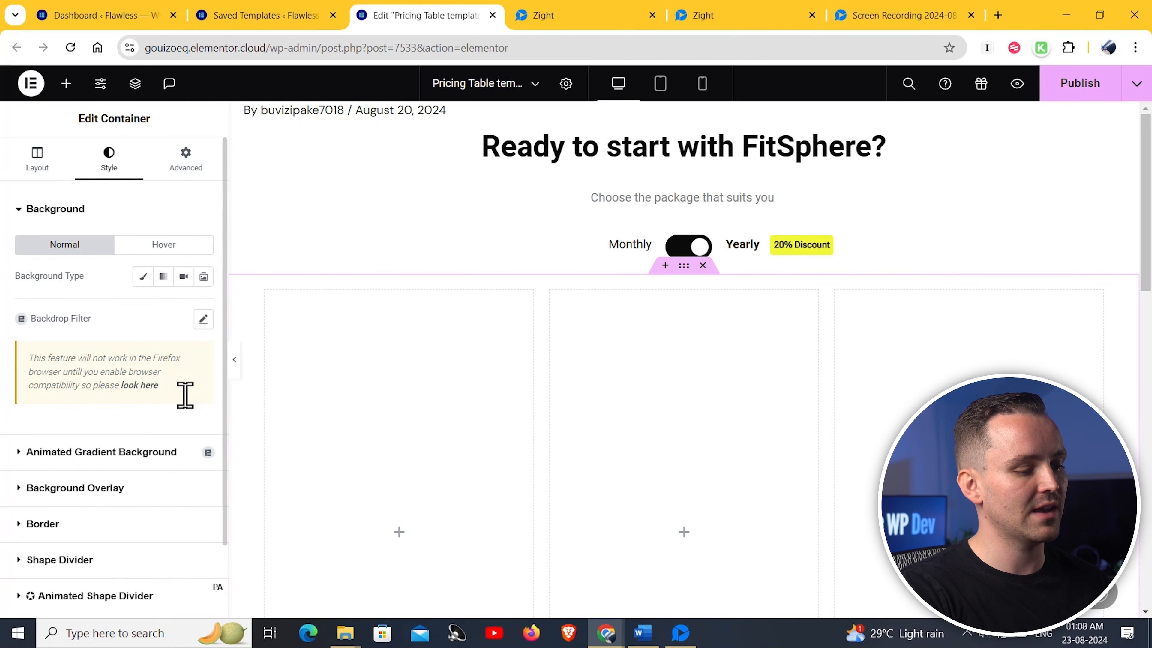
click(163, 276)
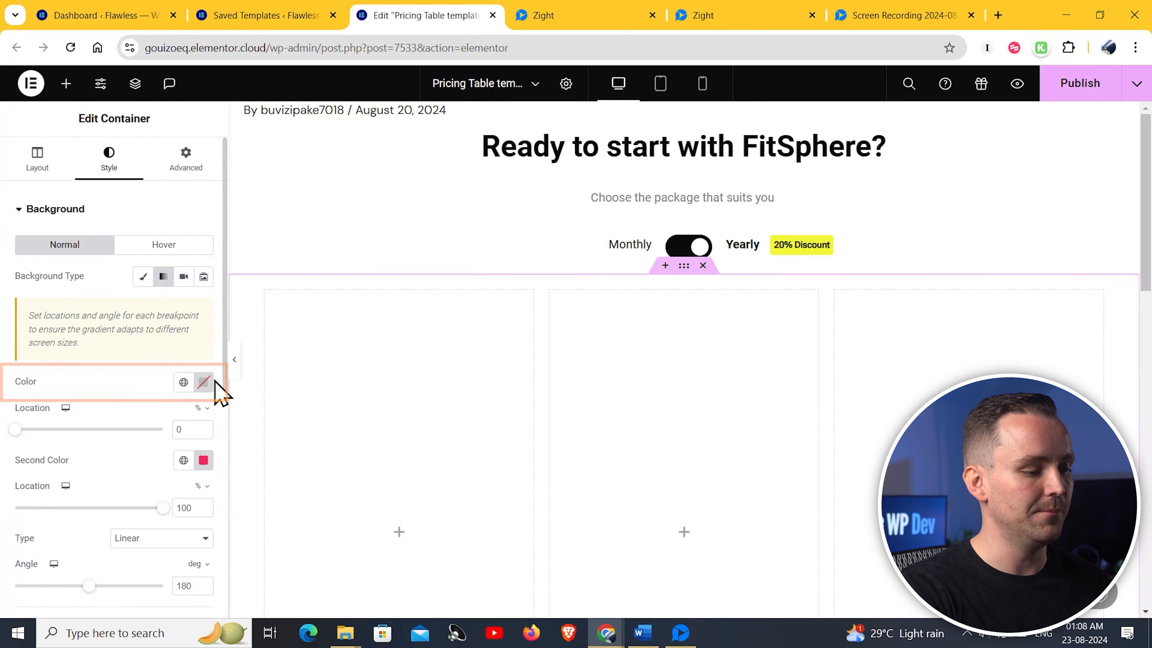
click(204, 382)
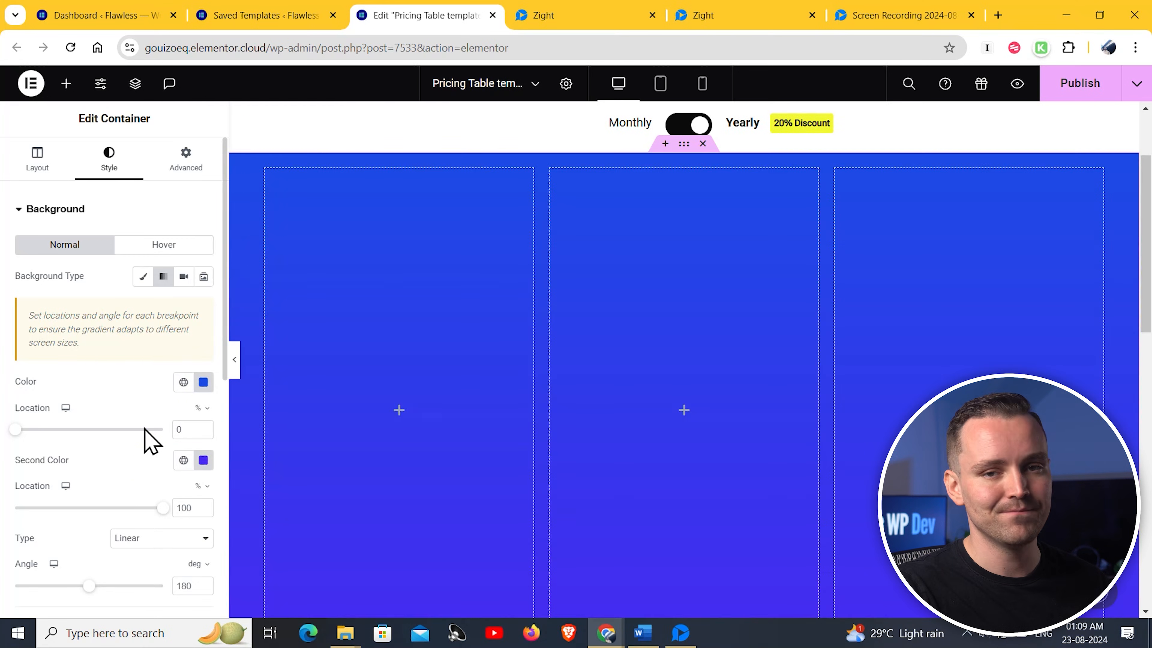
click(185, 158)
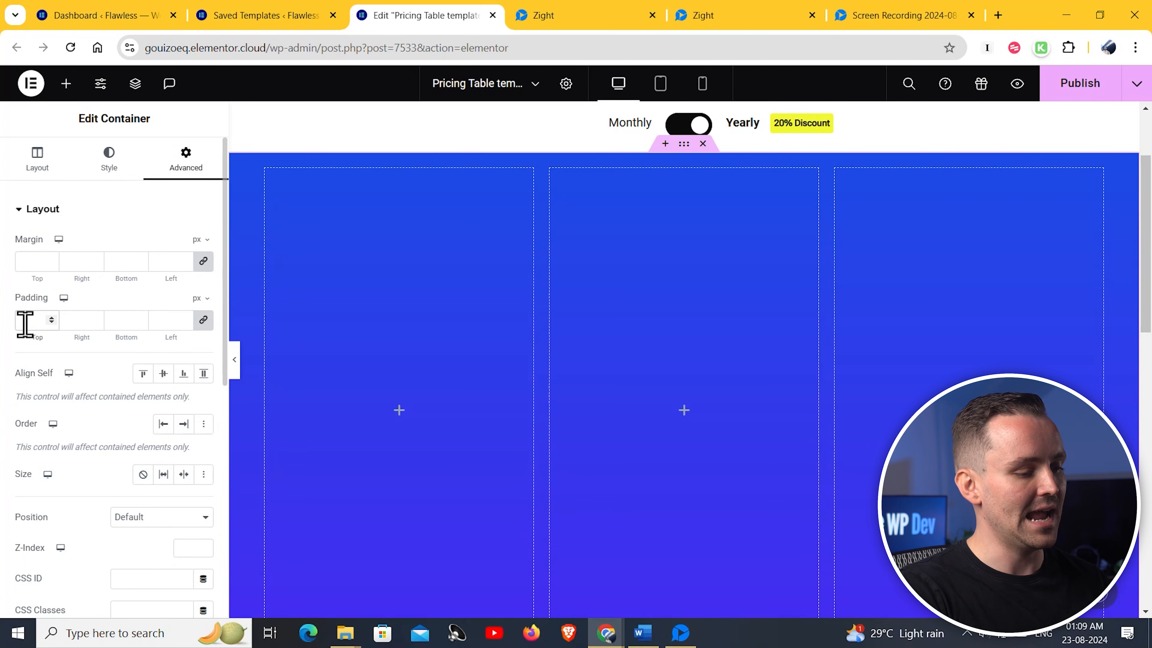
Give the middle column a white background, 15px border radius and a box shadow offset 7 horizontally.
click(36, 156)
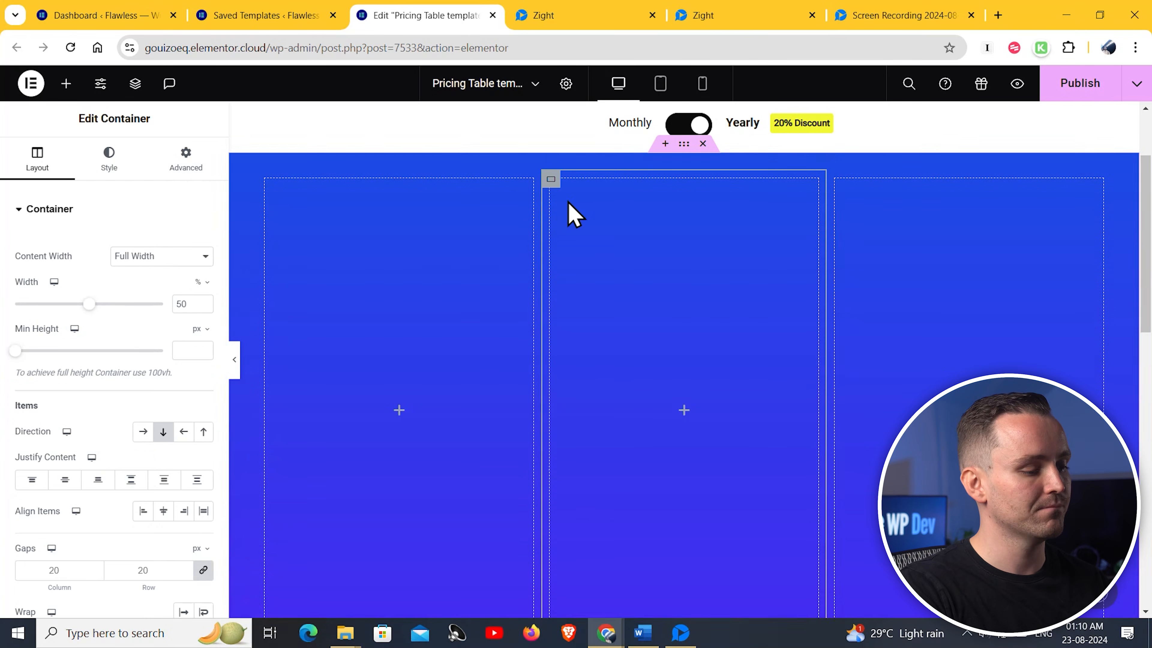
click(108, 156)
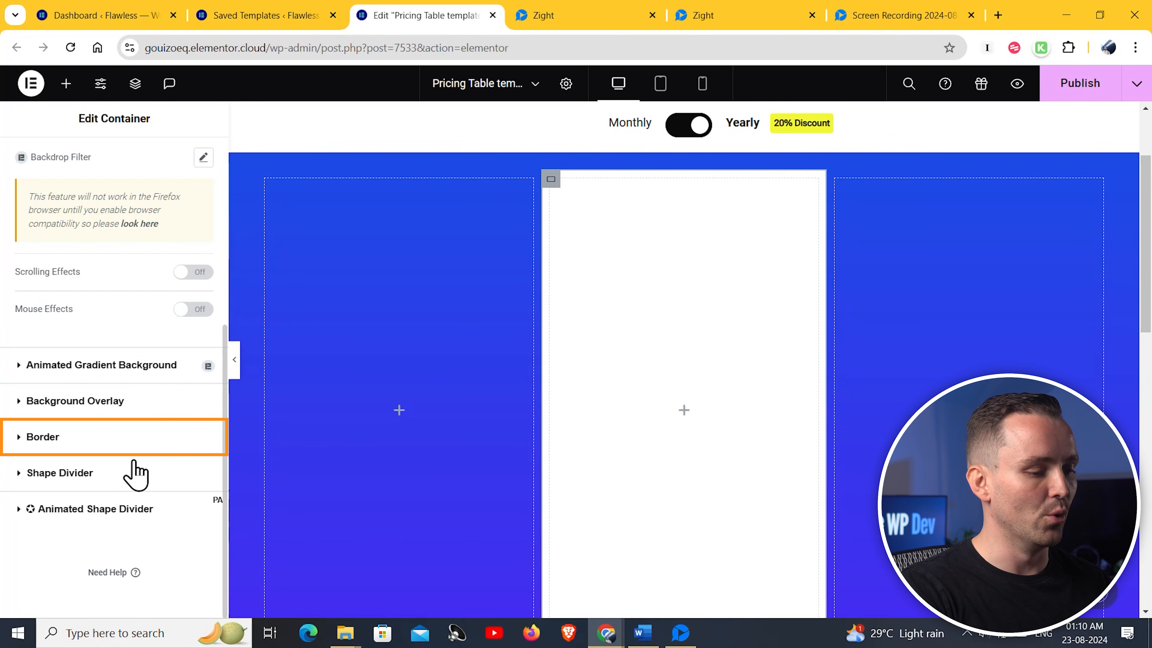
click(42, 436)
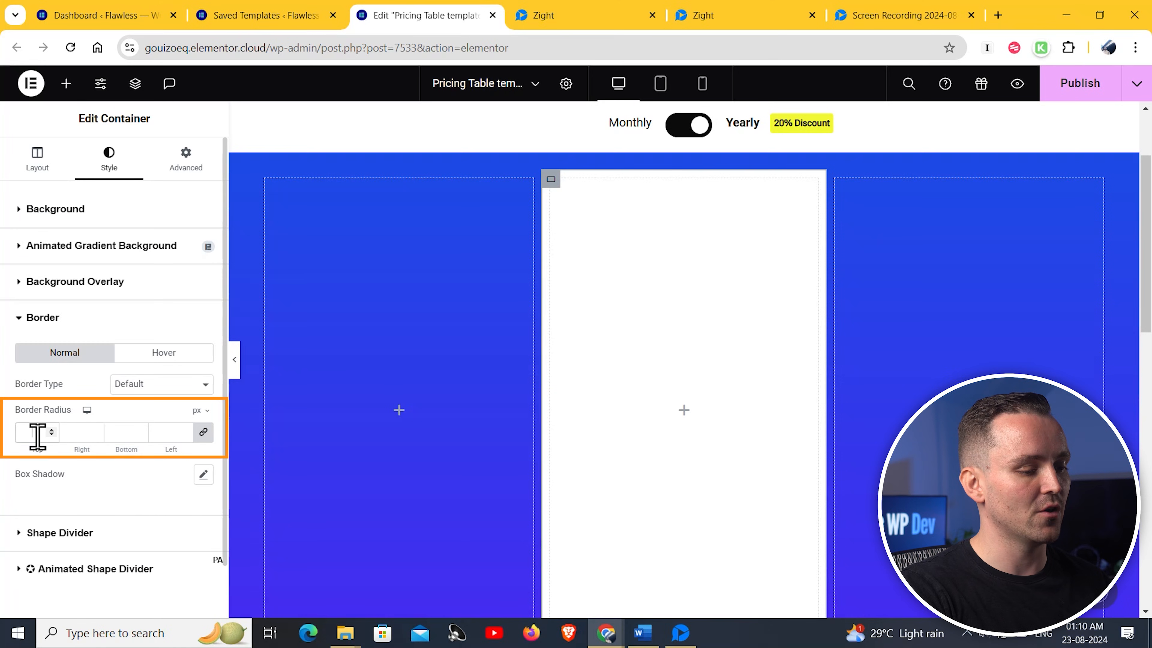
text(15)
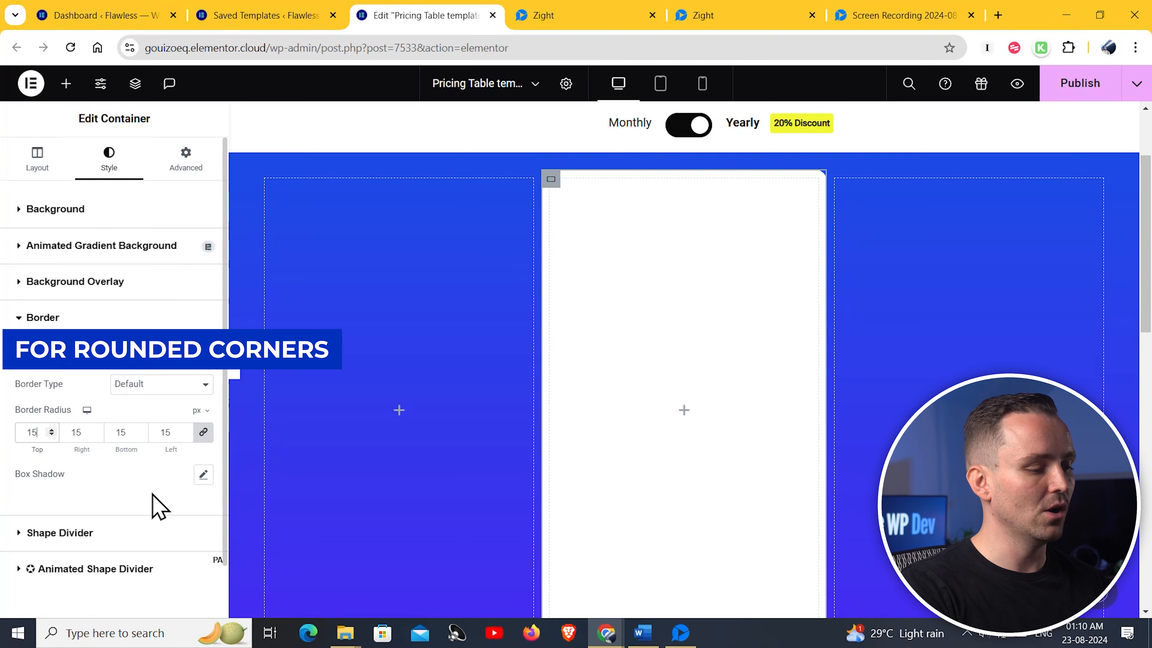
click(203, 474)
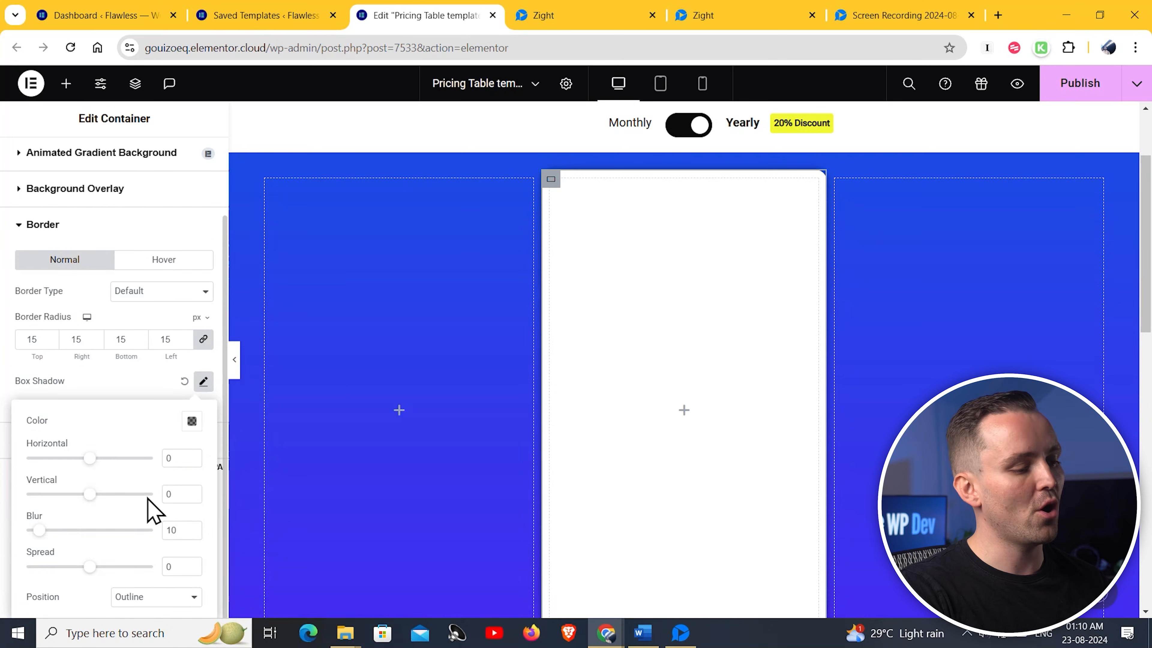
click(177, 458)
text(7)
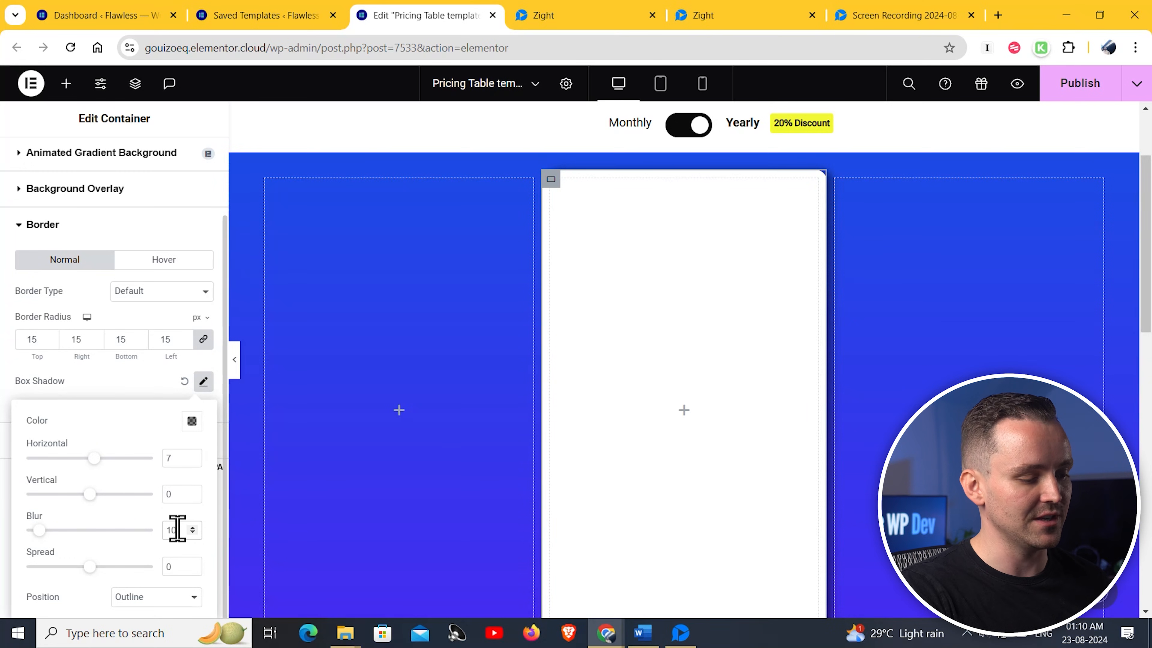
Set the middle card's margin to 30/15 and padding to 50/20.
scroll(up, 3)
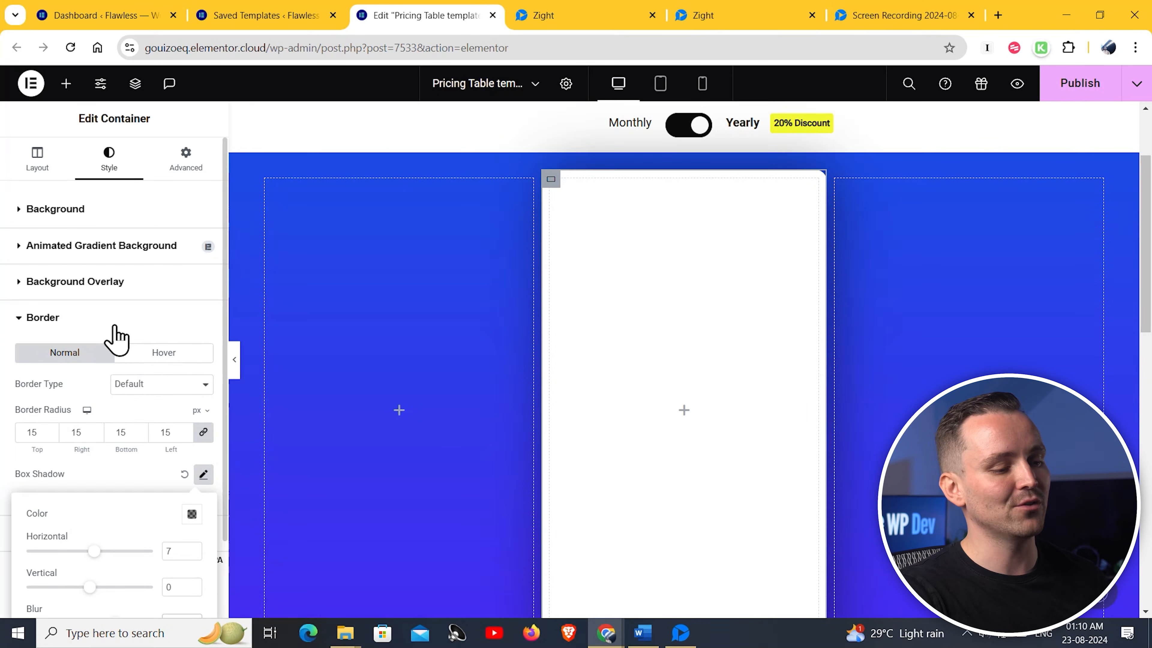
click(186, 156)
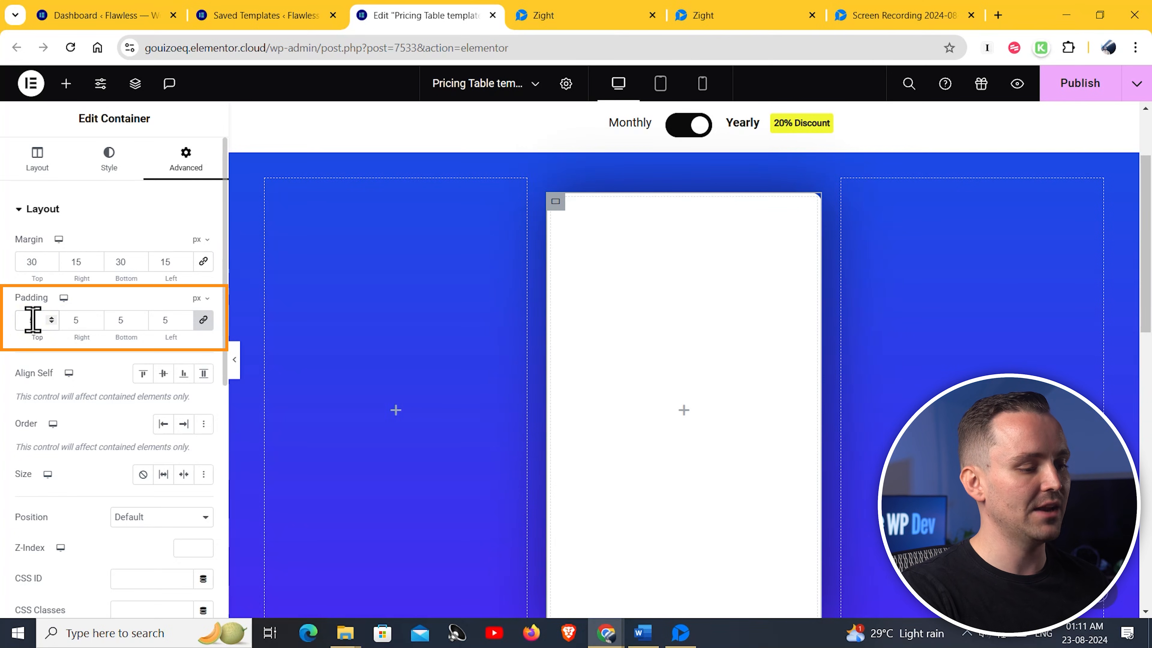
text(50)
click(170, 320)
text(20)
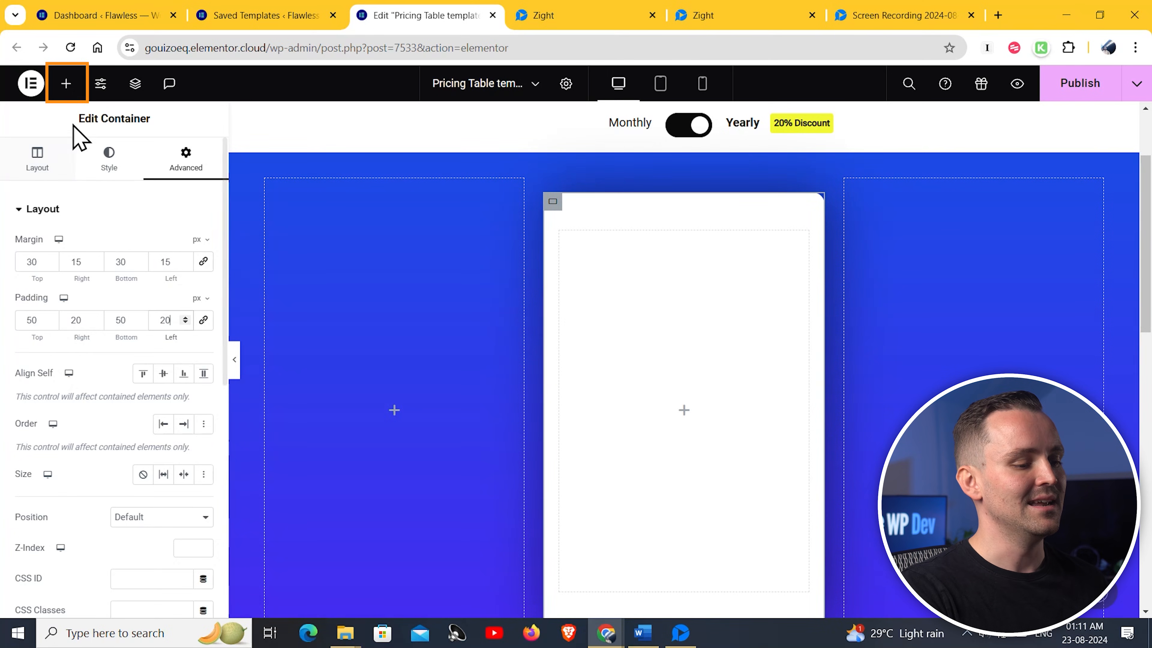
Add a centred black 'Advanced Plan' heading to the white card.
click(66, 83)
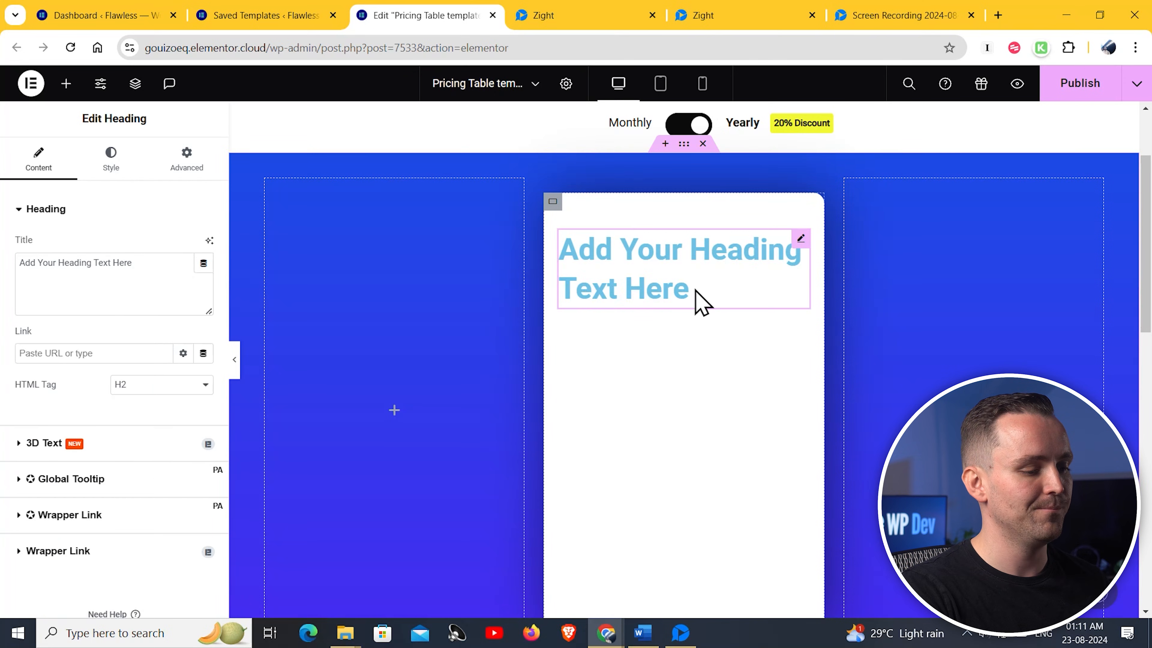
text(Advanced)
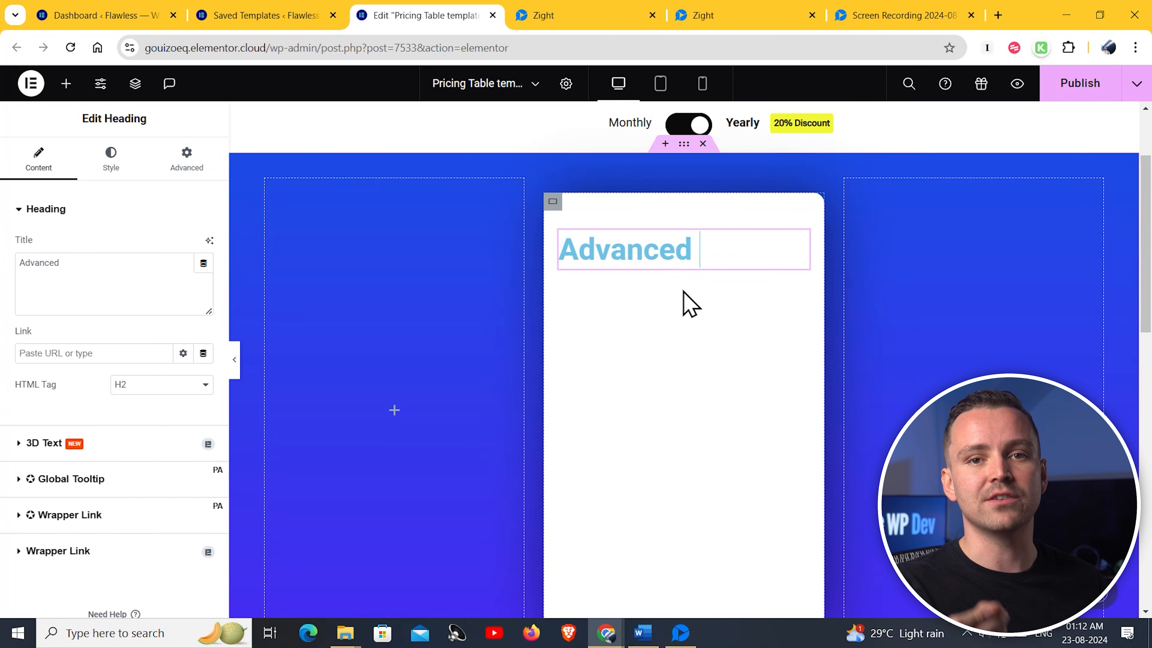
text(Plan)
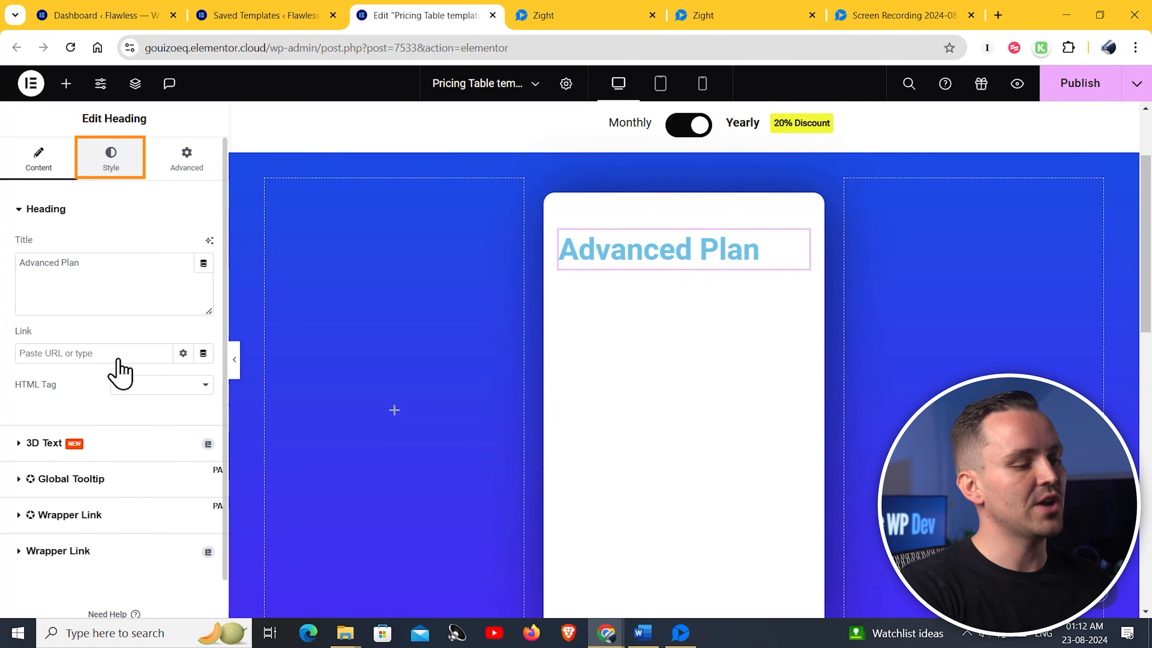
click(110, 157)
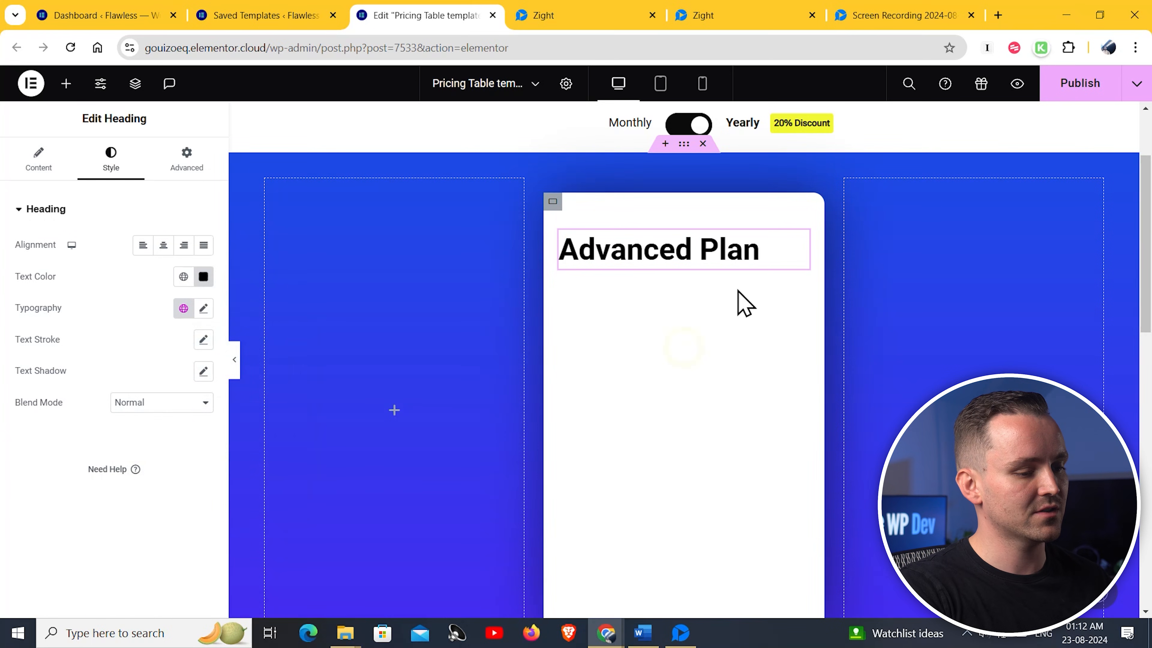
click(163, 245)
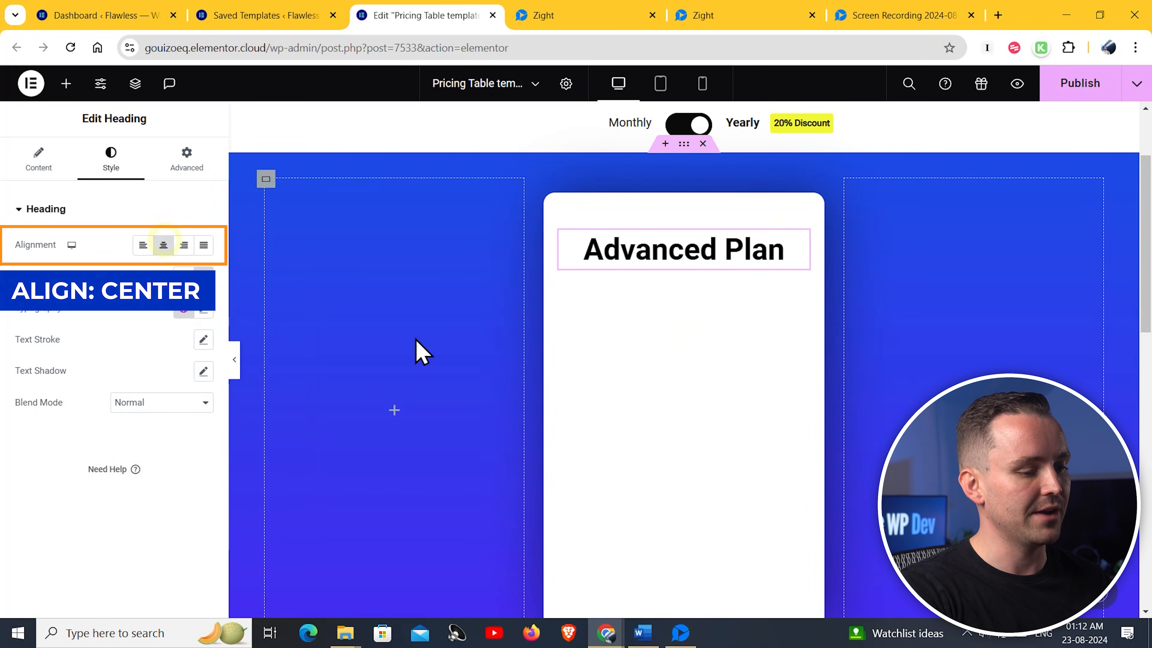
mouse_move(521, 408)
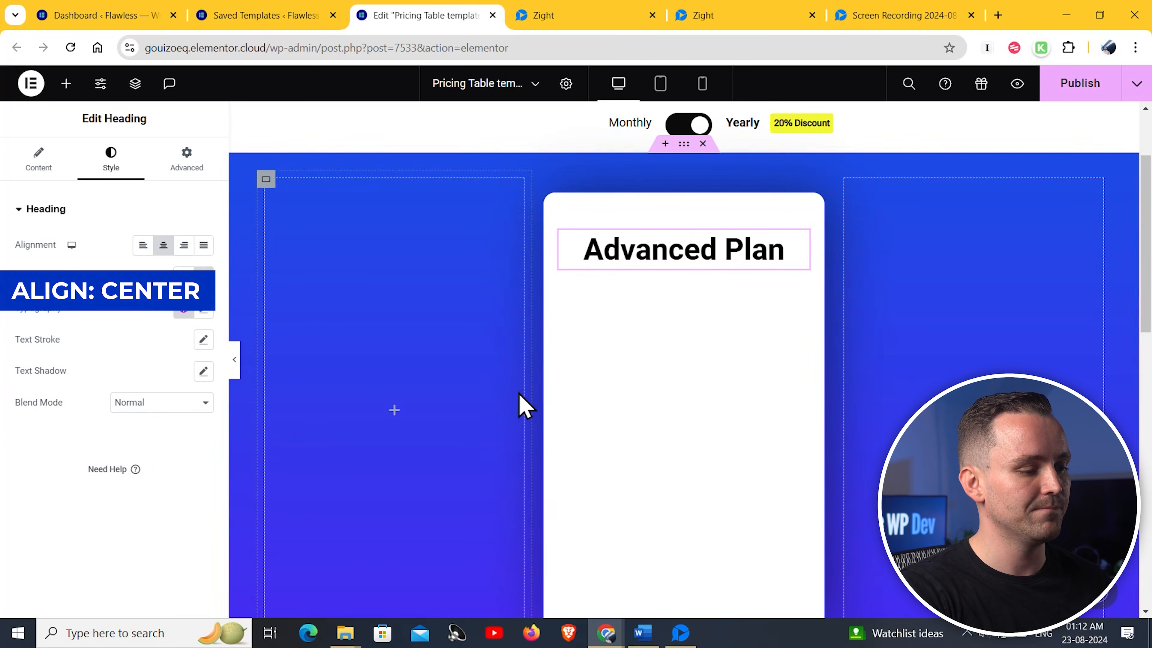
Duplicate the heading four times and add a 'Click here' button to the card.
right_click(681, 249)
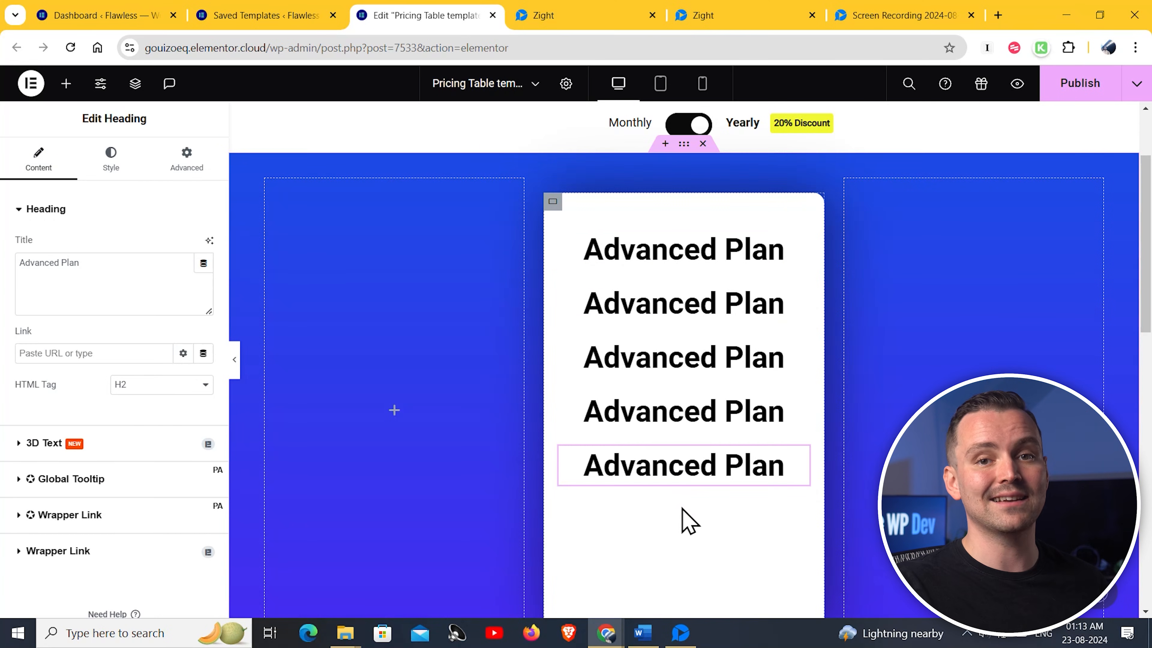
click(66, 83)
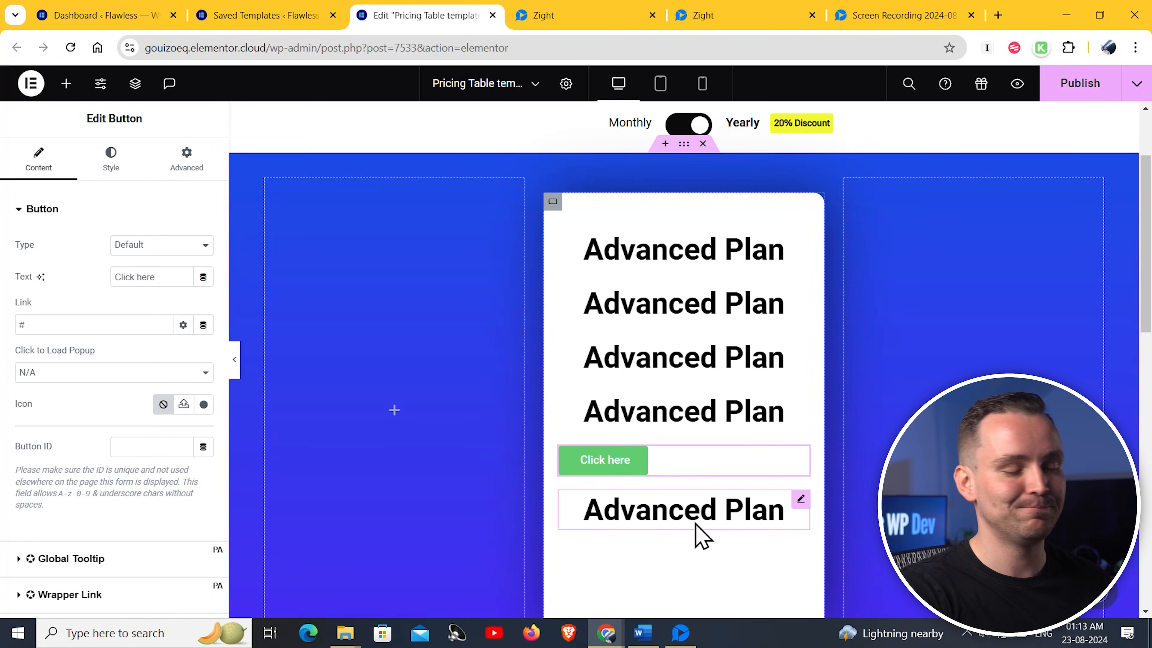
Change the third heading to a large bold '80$' price.
click(65, 83)
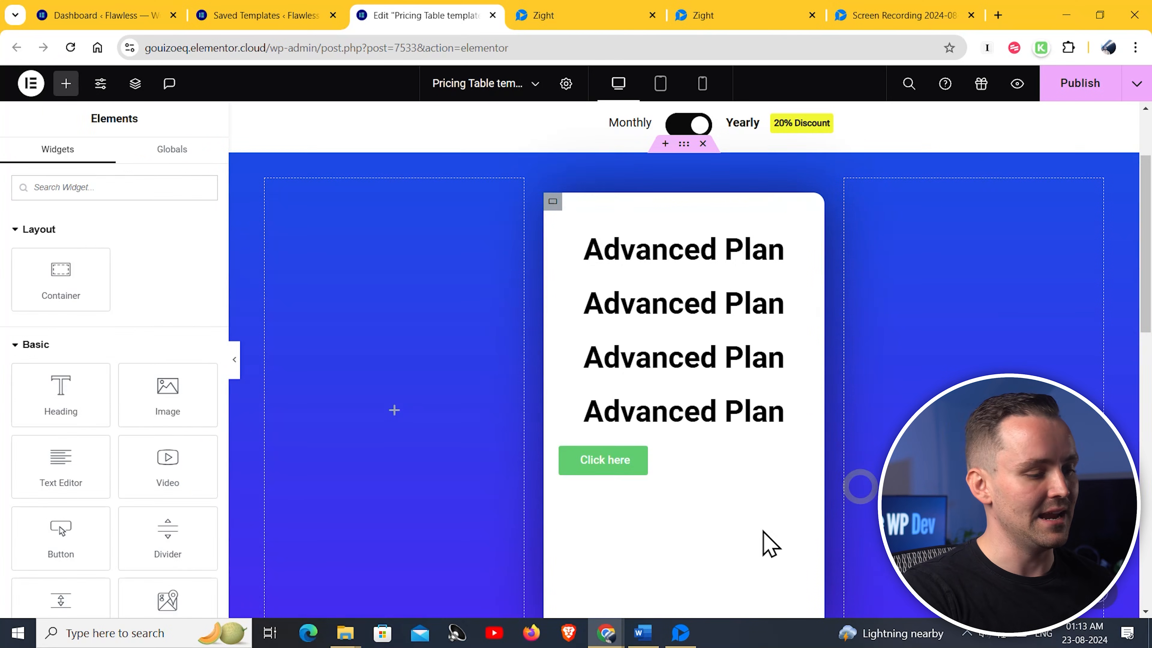
click(682, 357)
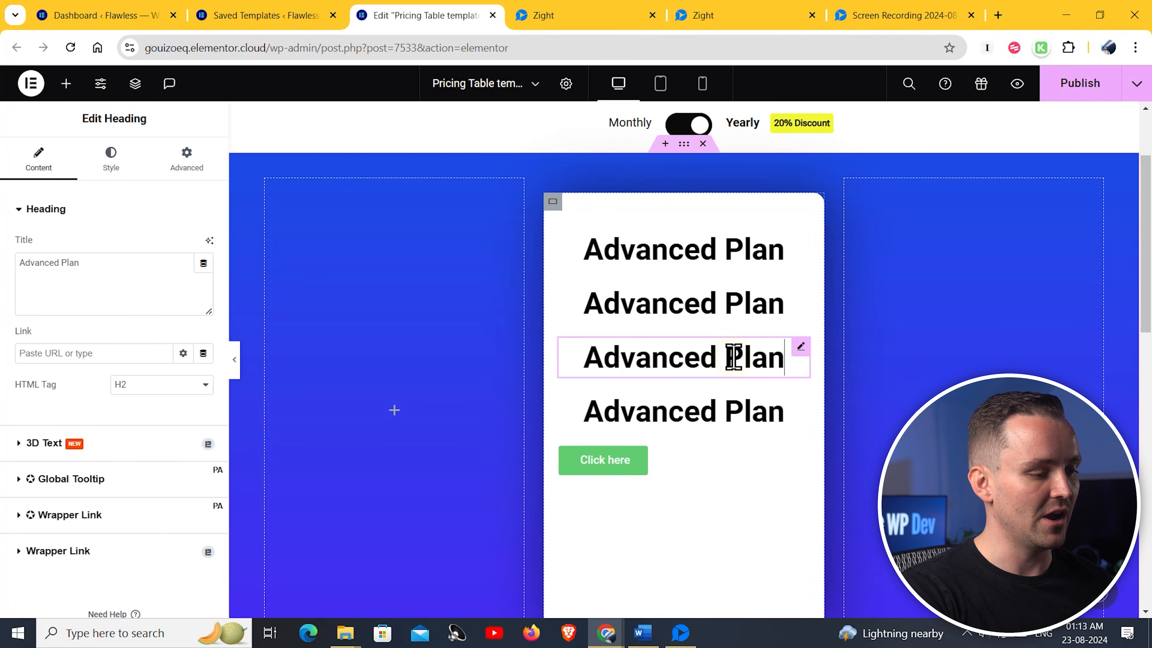
text(80$)
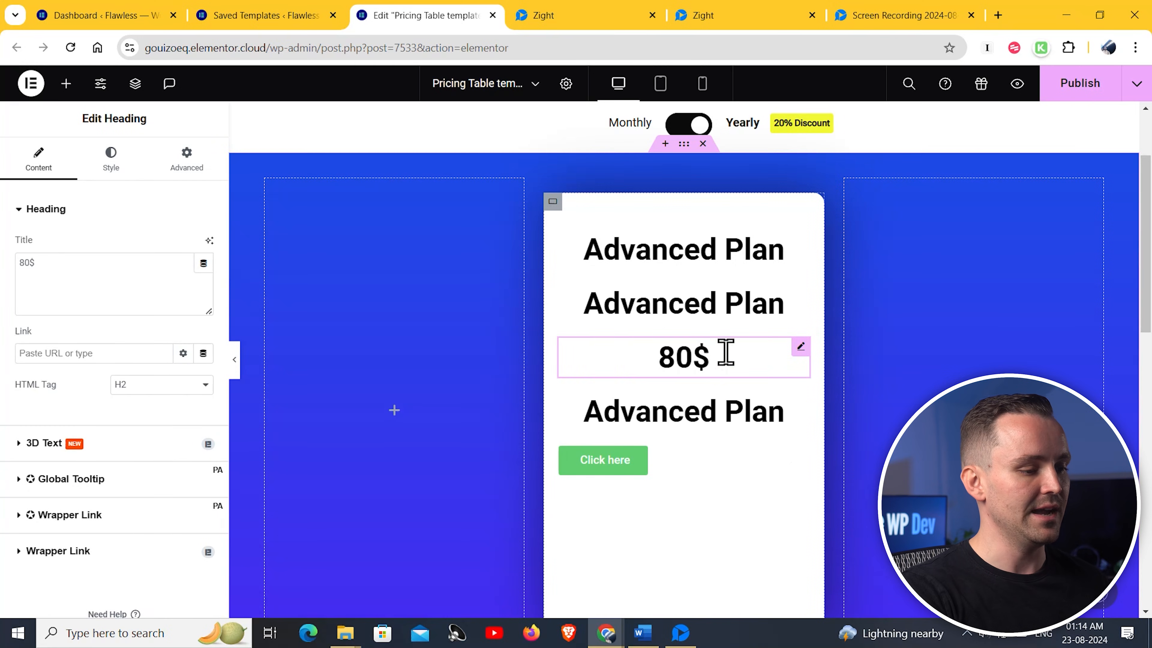
click(110, 157)
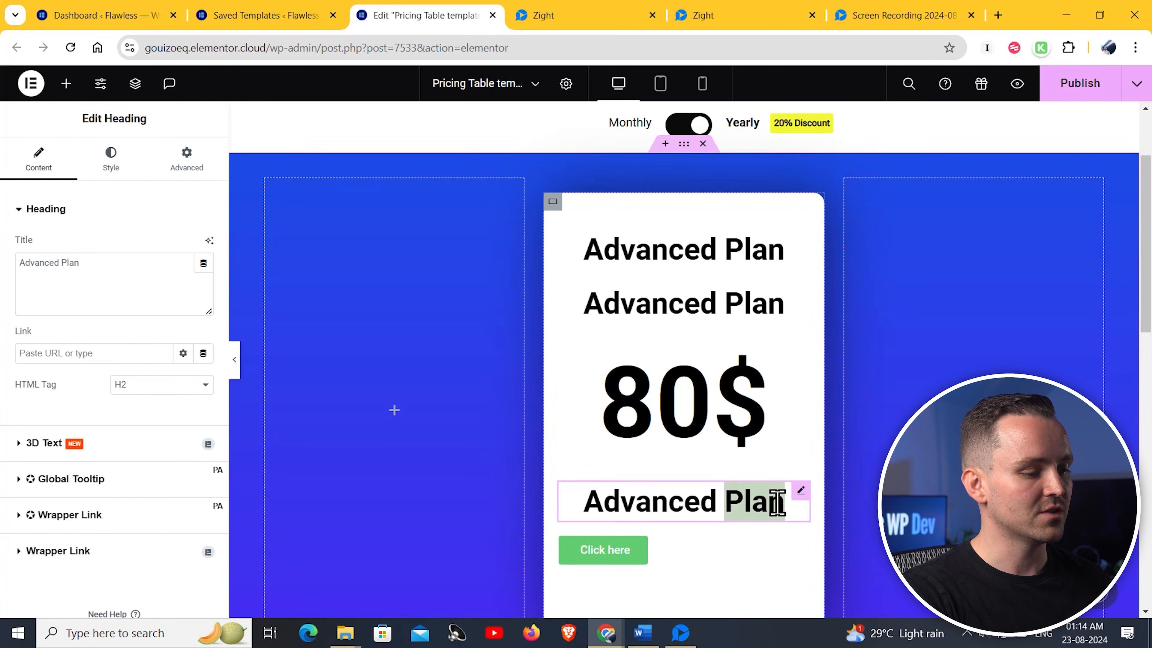
Change the fourth heading to 'Per Month' with weight 500 and size 20.
text(Per)
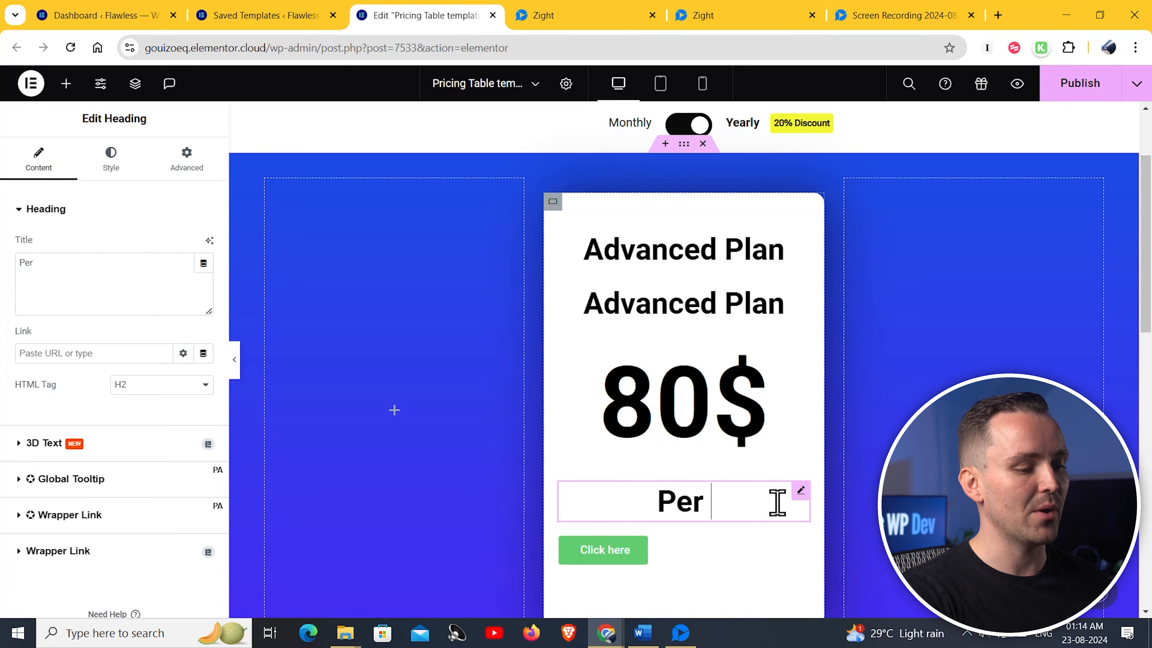
click(111, 156)
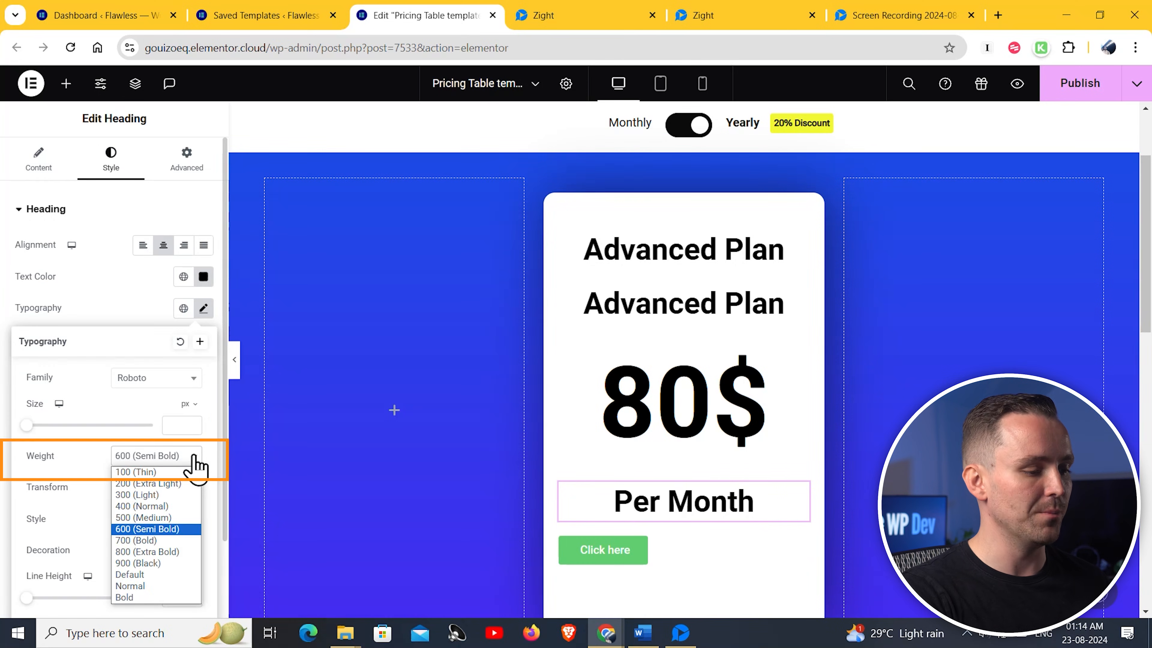
click(144, 517)
text(20)
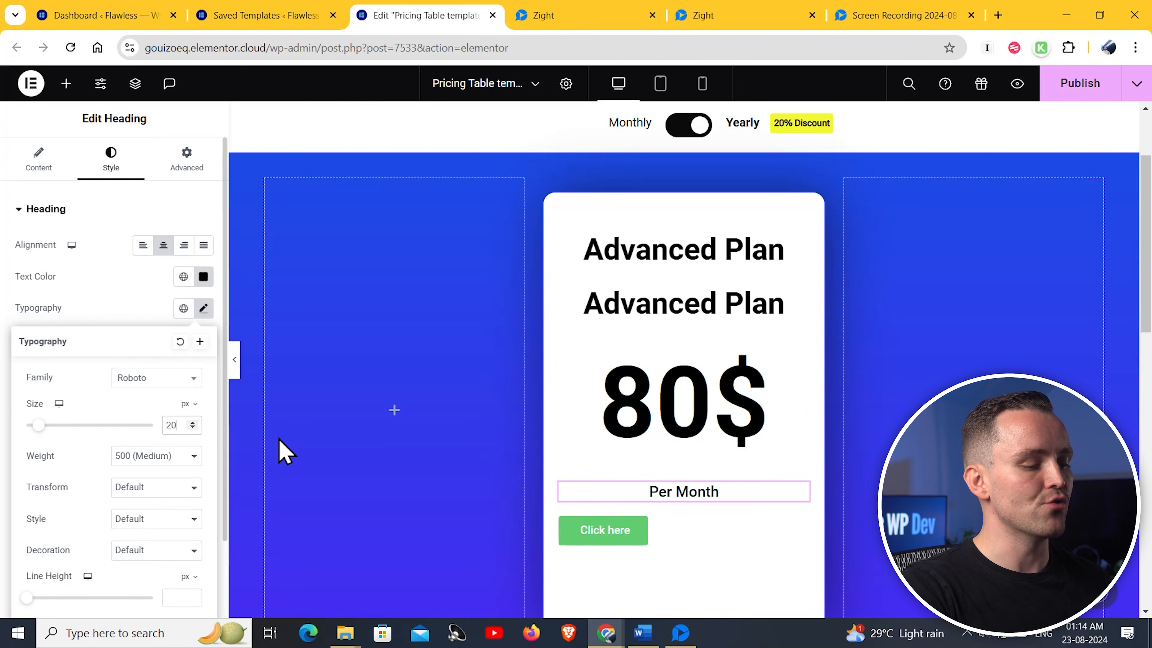
Replace the second heading with a Text Editor listing four plan features, centred and bold.
click(66, 82)
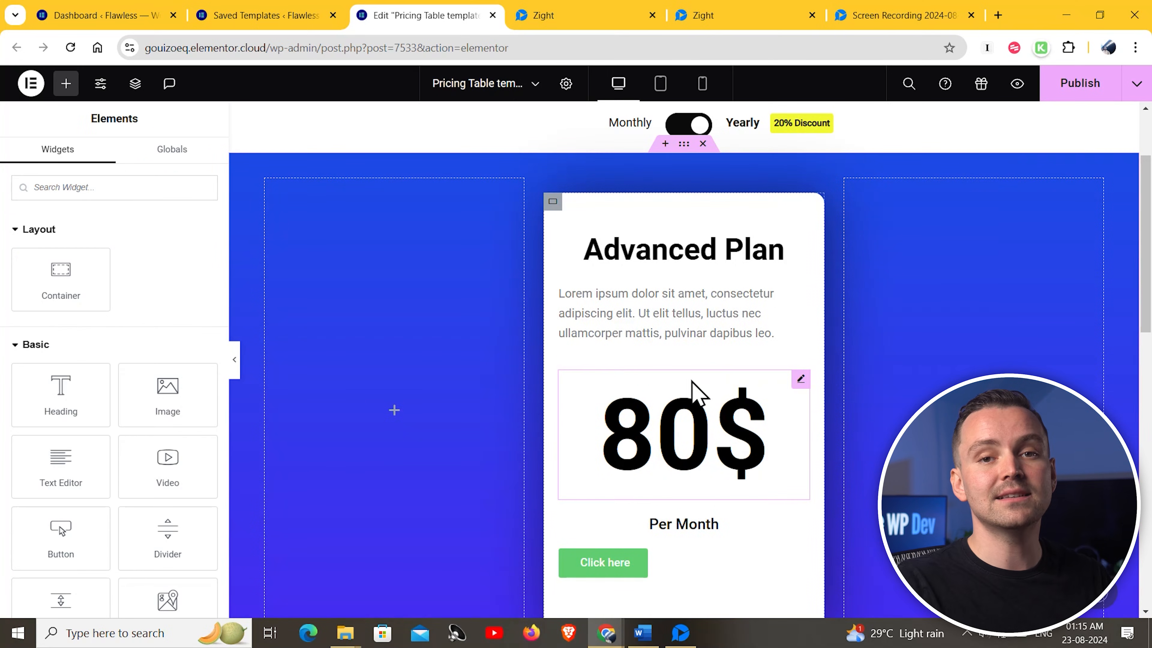
click(665, 313)
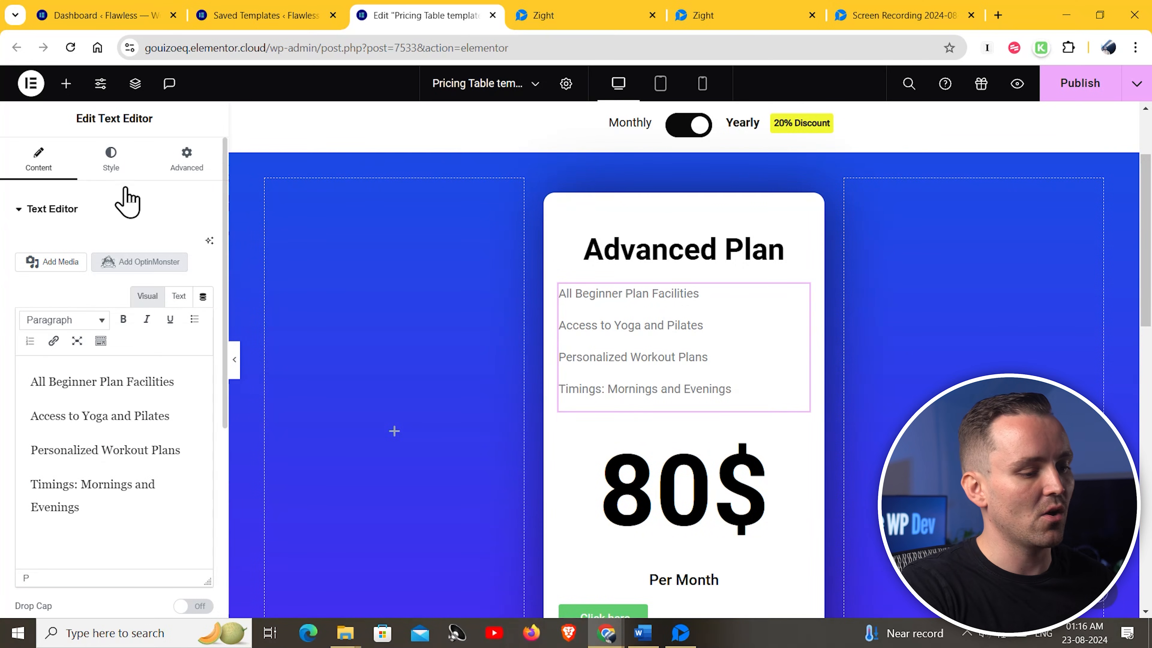
click(111, 157)
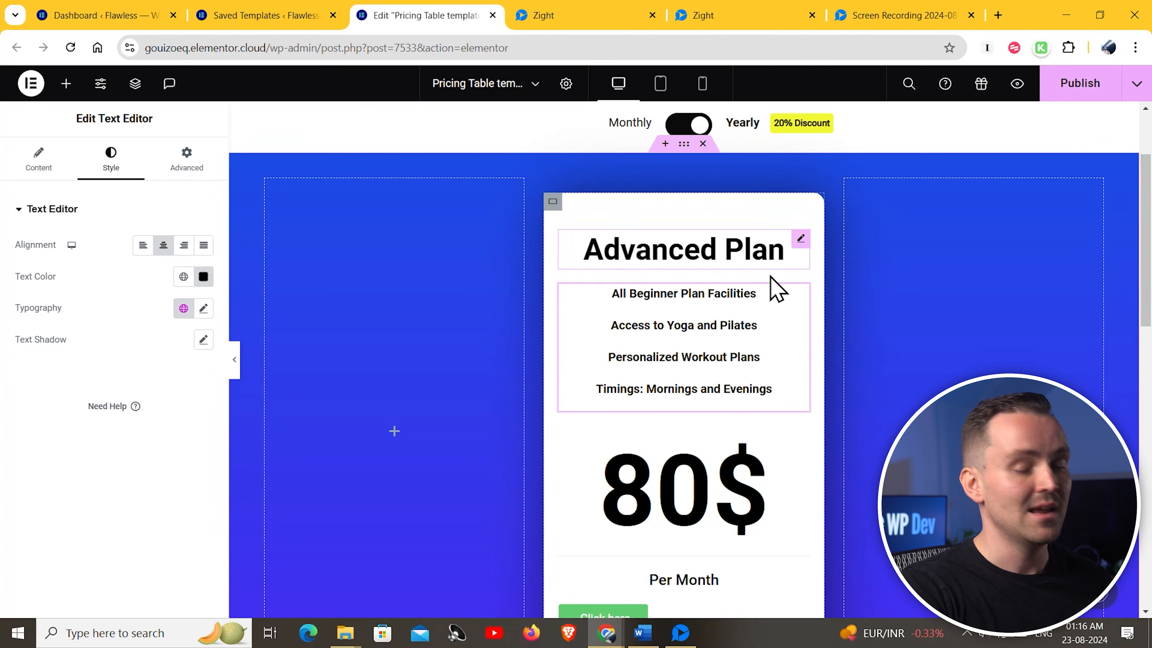
Make the button a centred black 'Join Now' pill with 25px border radius.
scroll(down, 3)
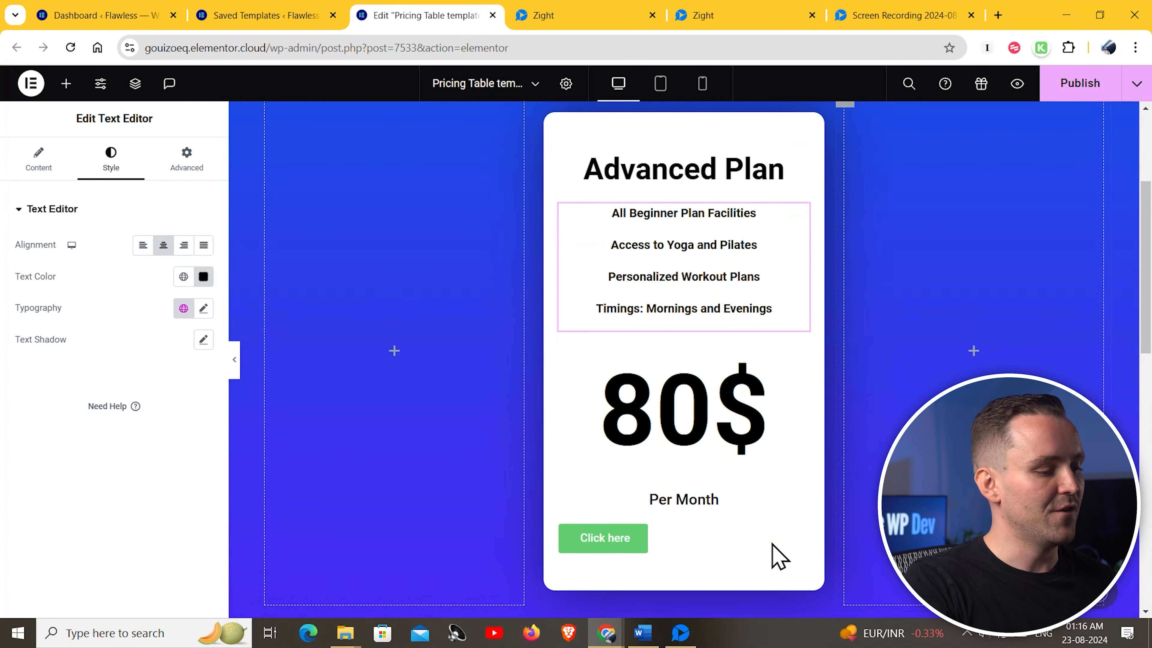
click(602, 537)
text(Join Now)
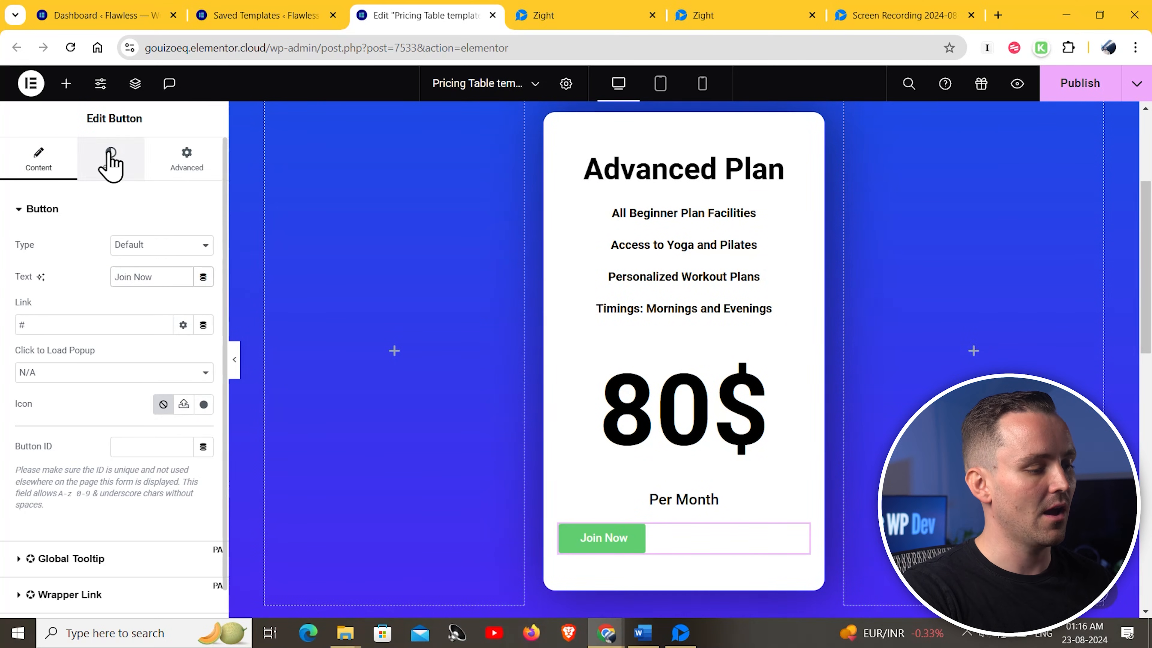
click(110, 156)
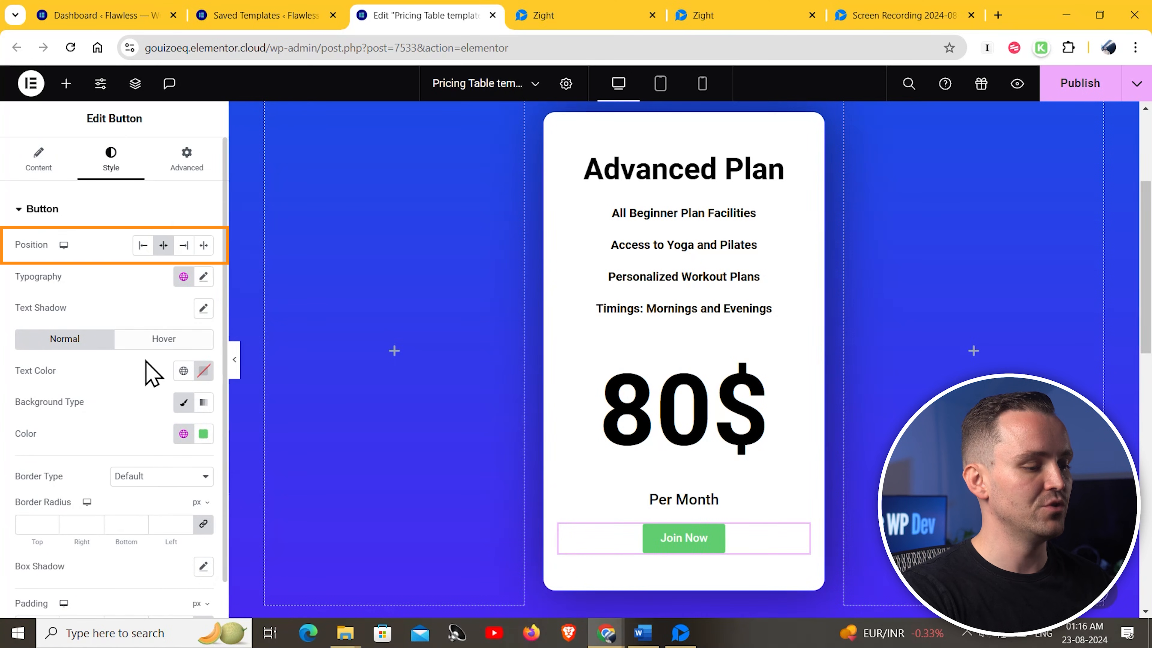
click(203, 433)
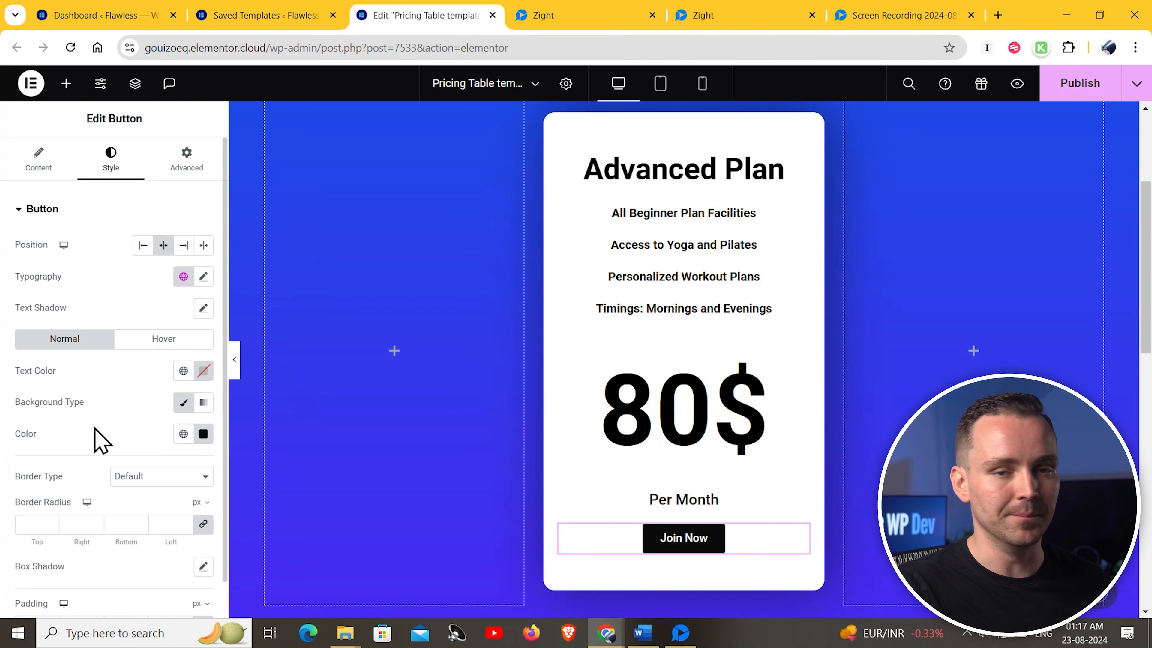
click(31, 523)
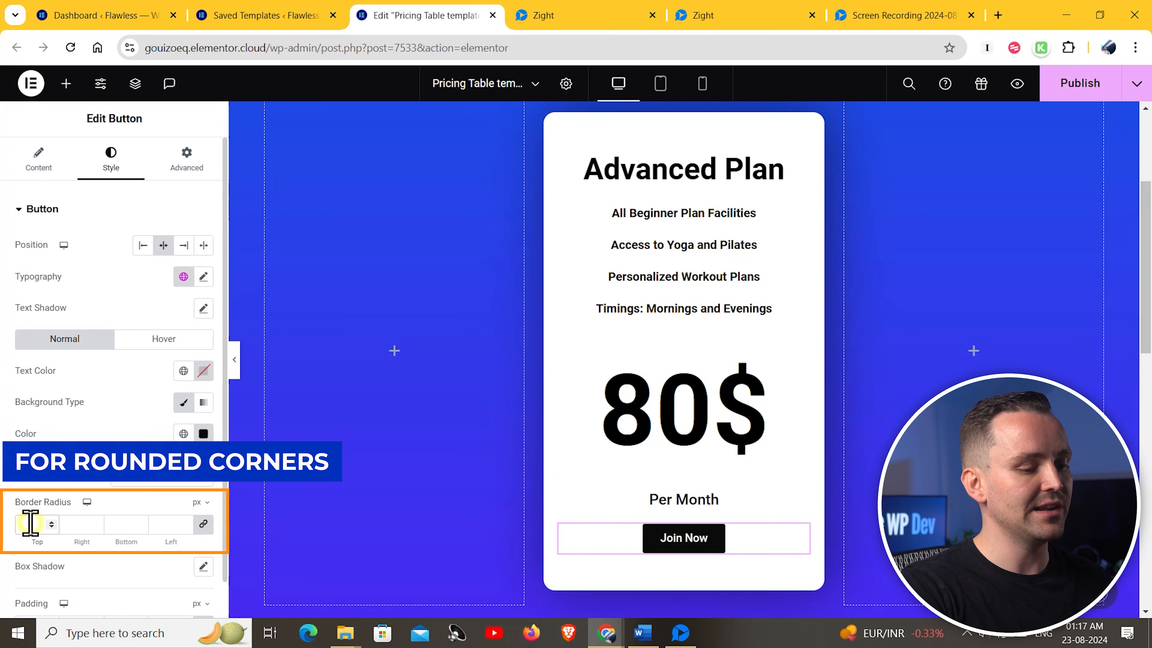
text(25)
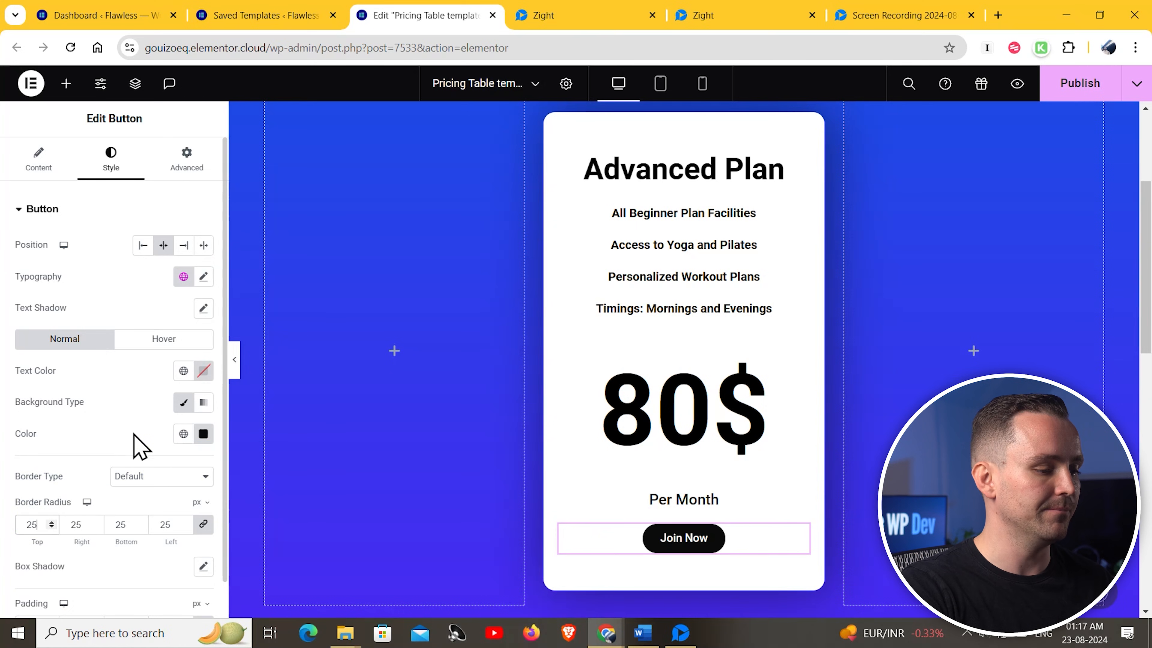
Set the Join Now button's hover text and background colours to dark tones.
click(163, 338)
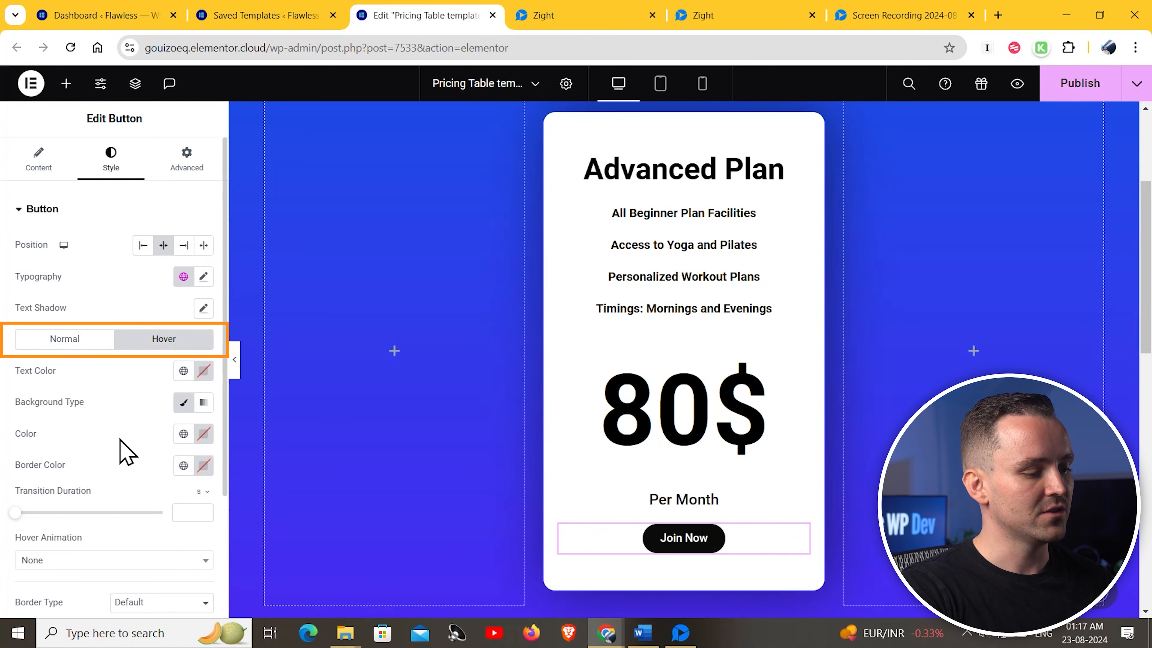
click(204, 370)
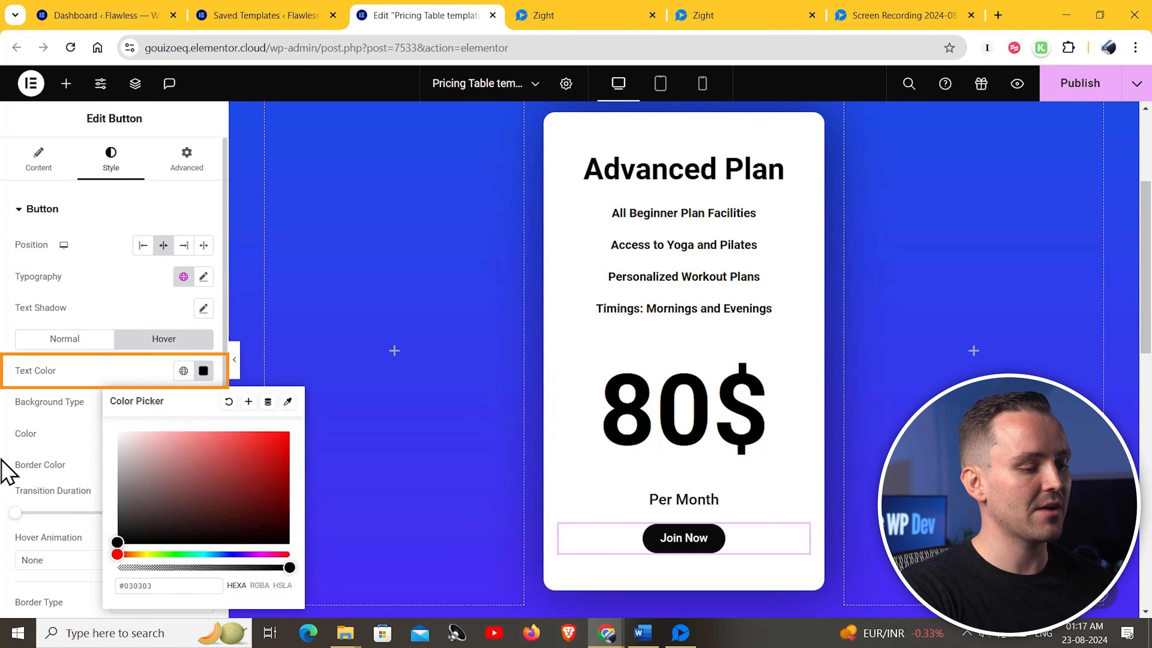
click(203, 433)
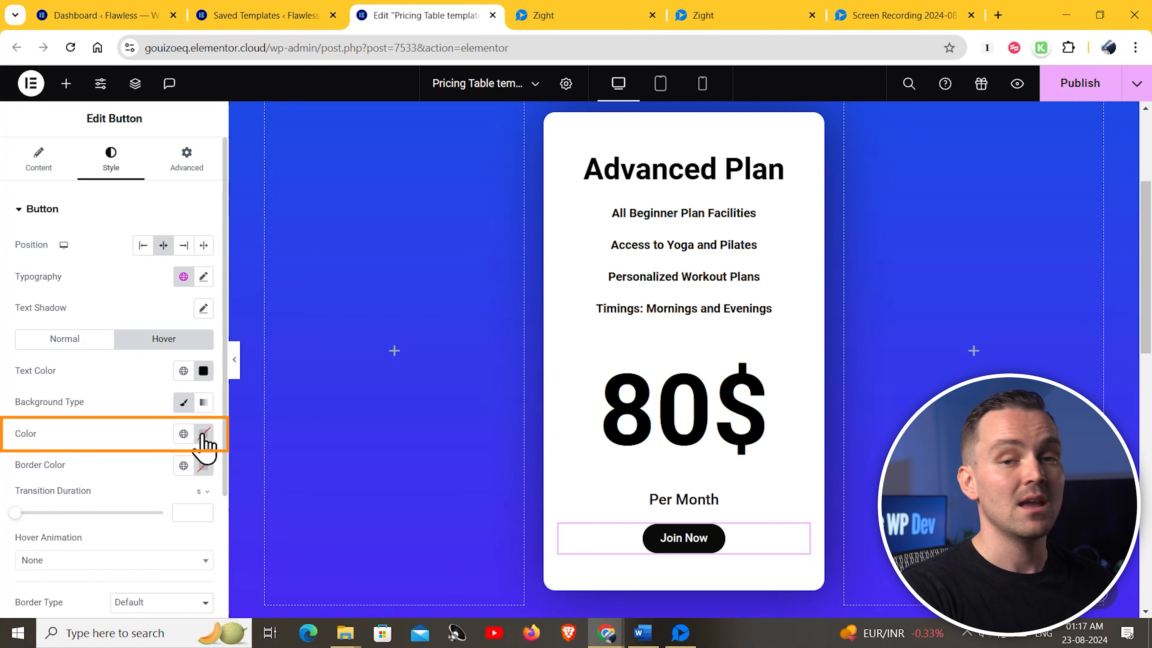
Duplicate the card into the side columns as Beginner 40$ and Pro 120$ plans.
scroll(up, 3)
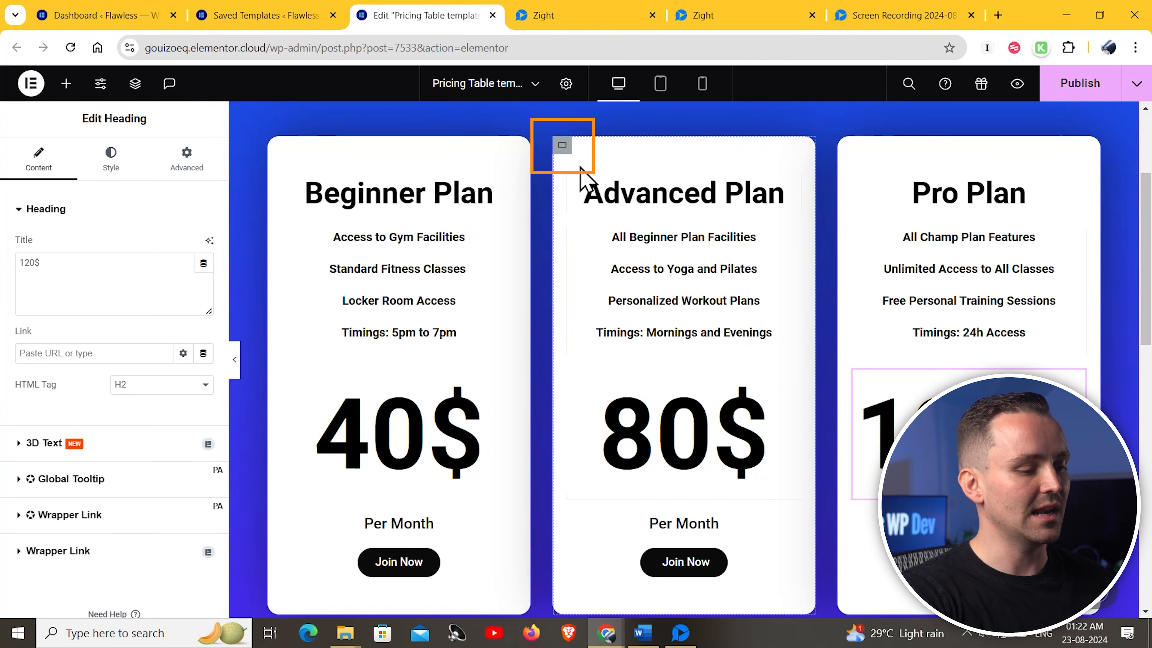
Give the Advanced Plan card an orange-to-pink gradient background.
click(562, 145)
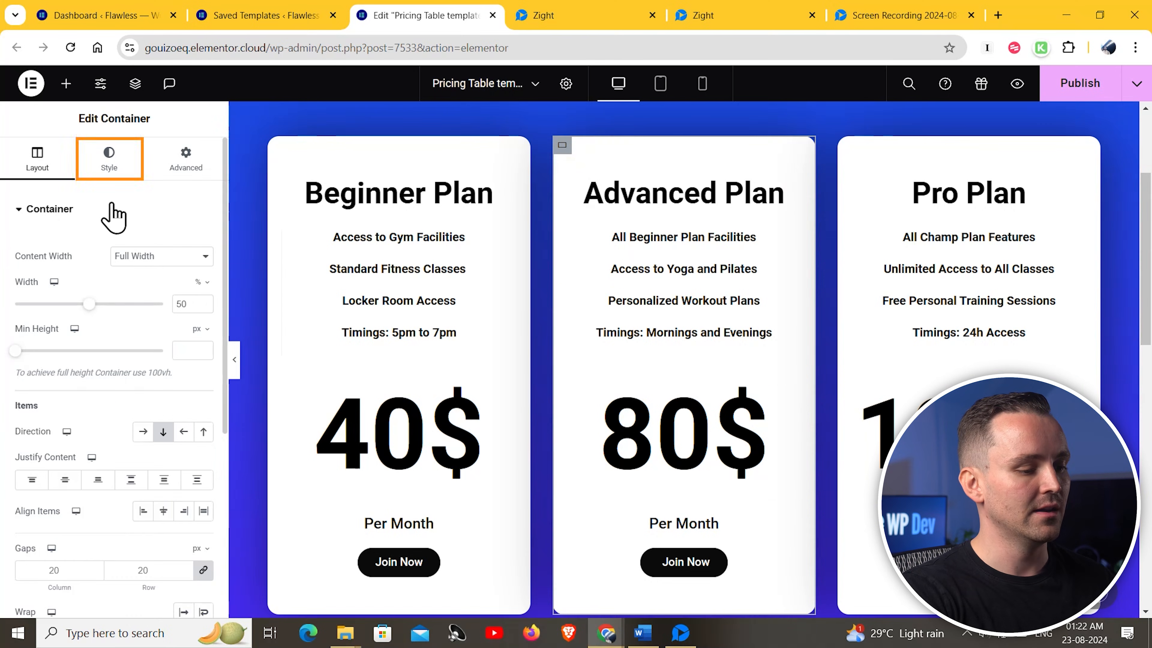
click(109, 157)
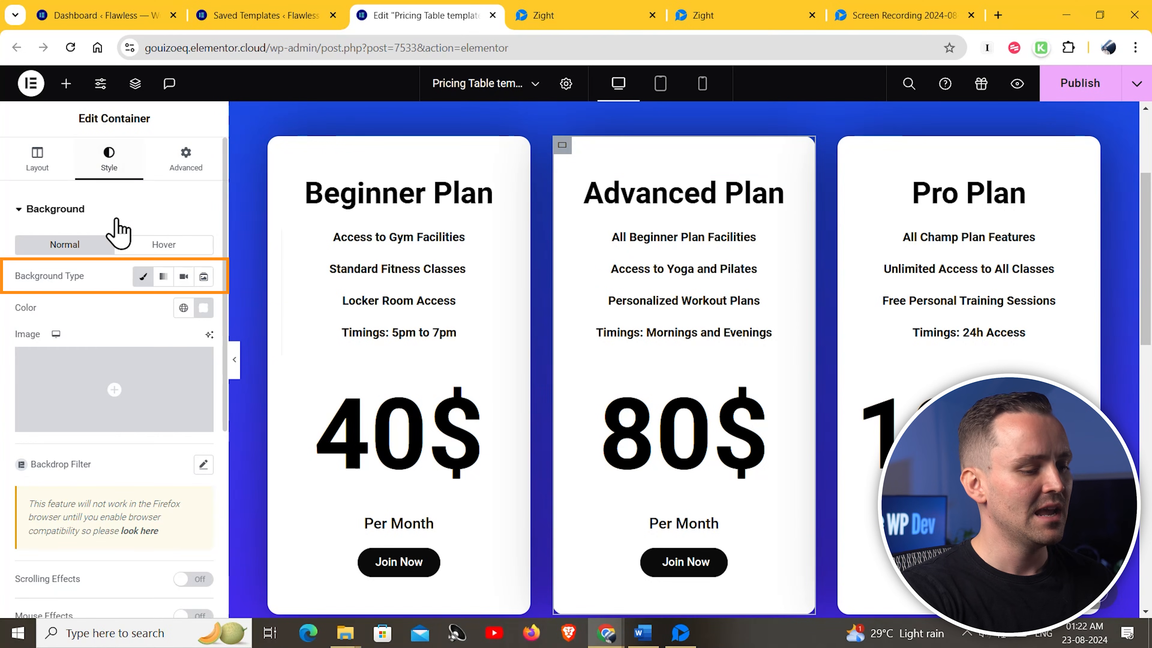
click(162, 275)
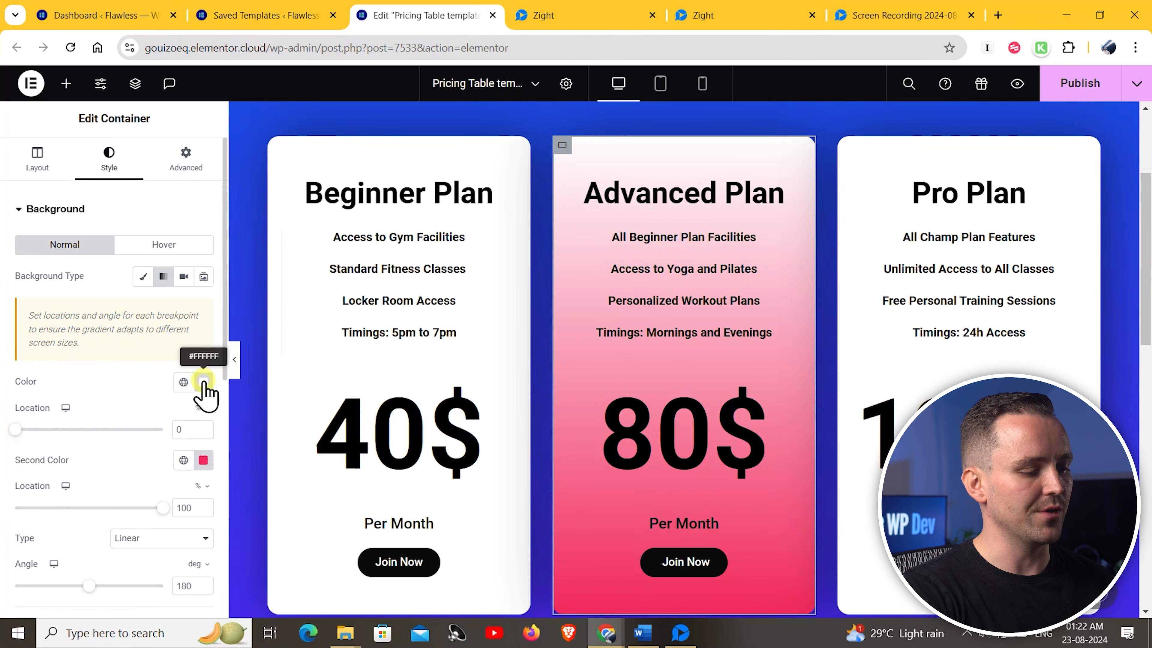
click(204, 382)
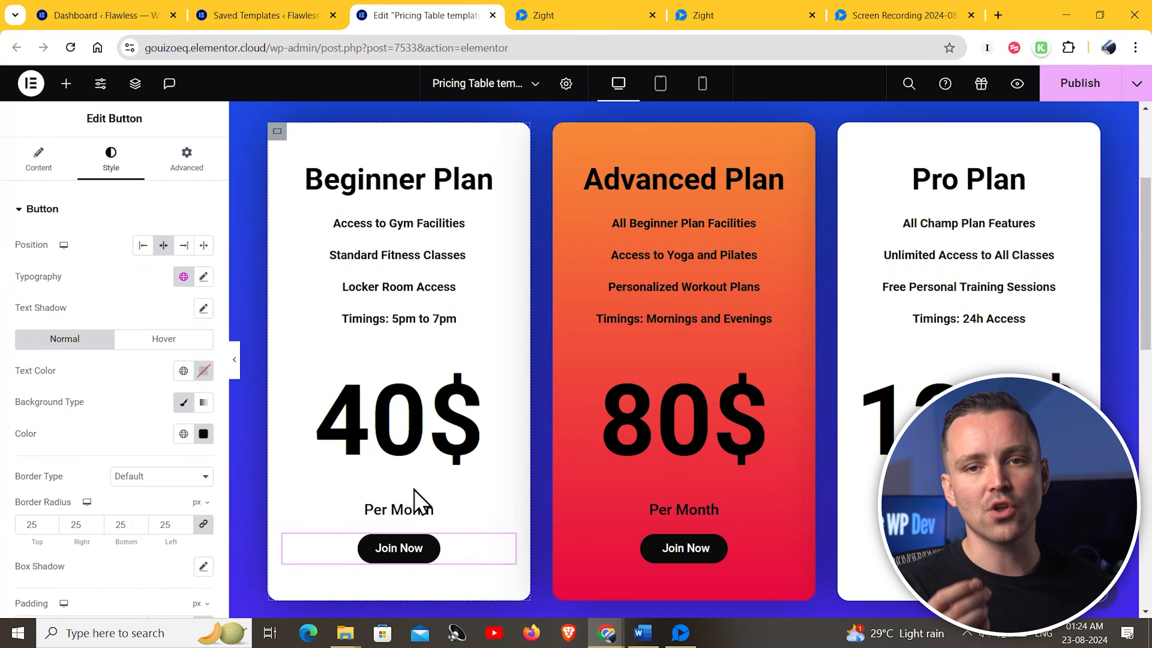
mouse_move(163, 338)
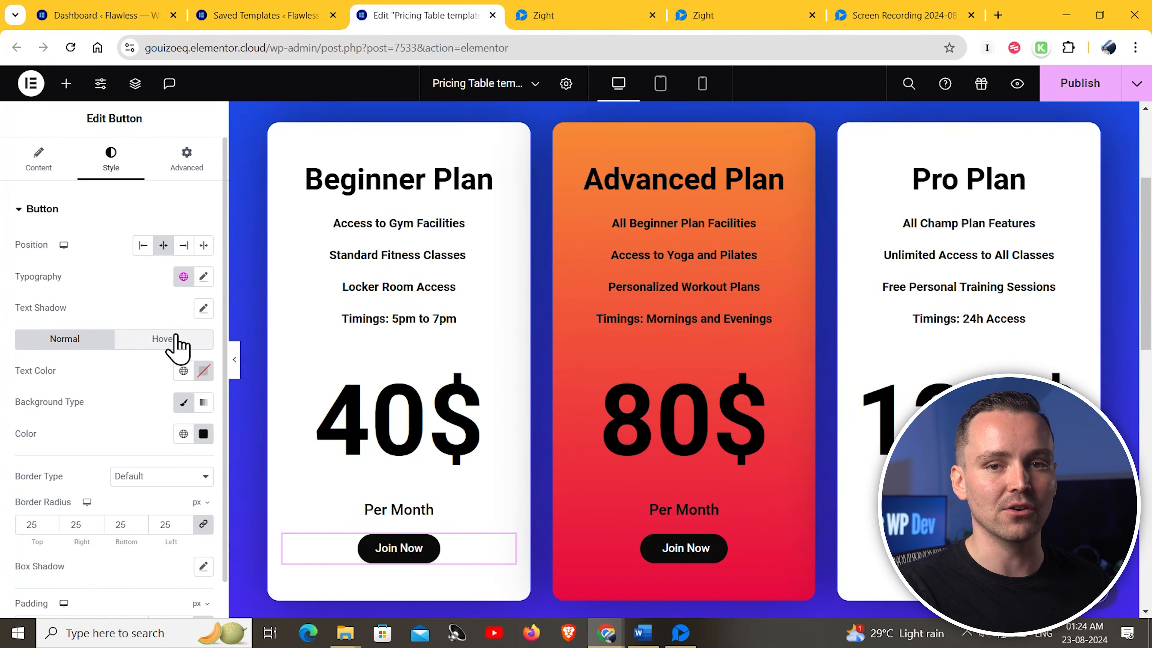
Set the Beginner card's Join Now button hover colour to pink.
click(203, 433)
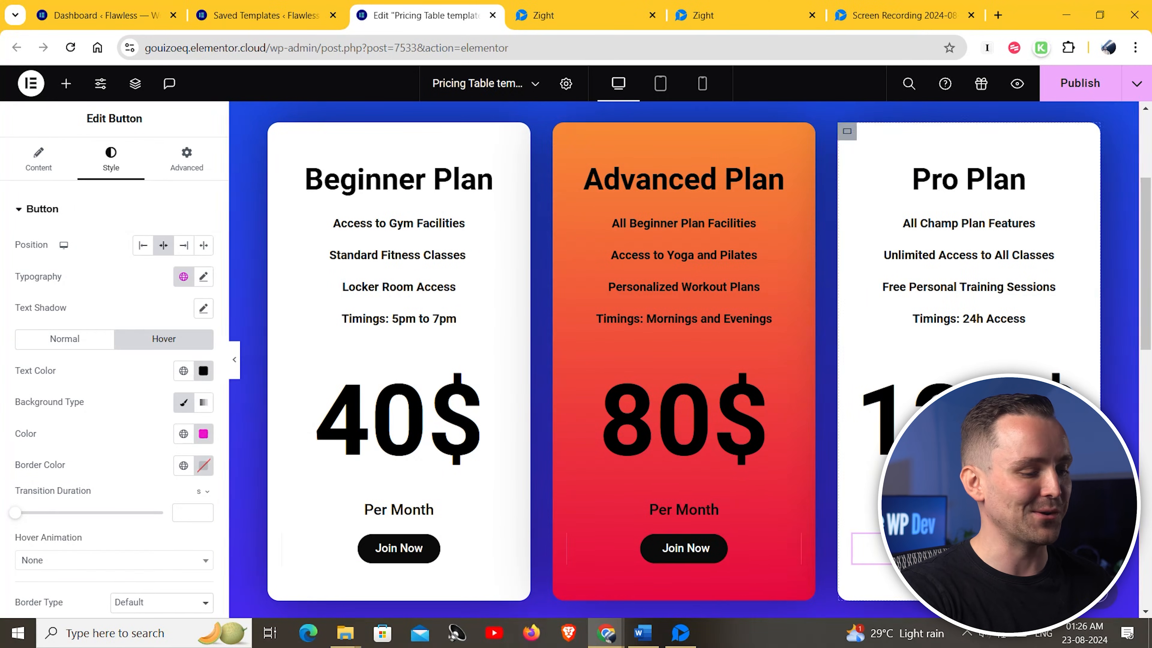
click(398, 548)
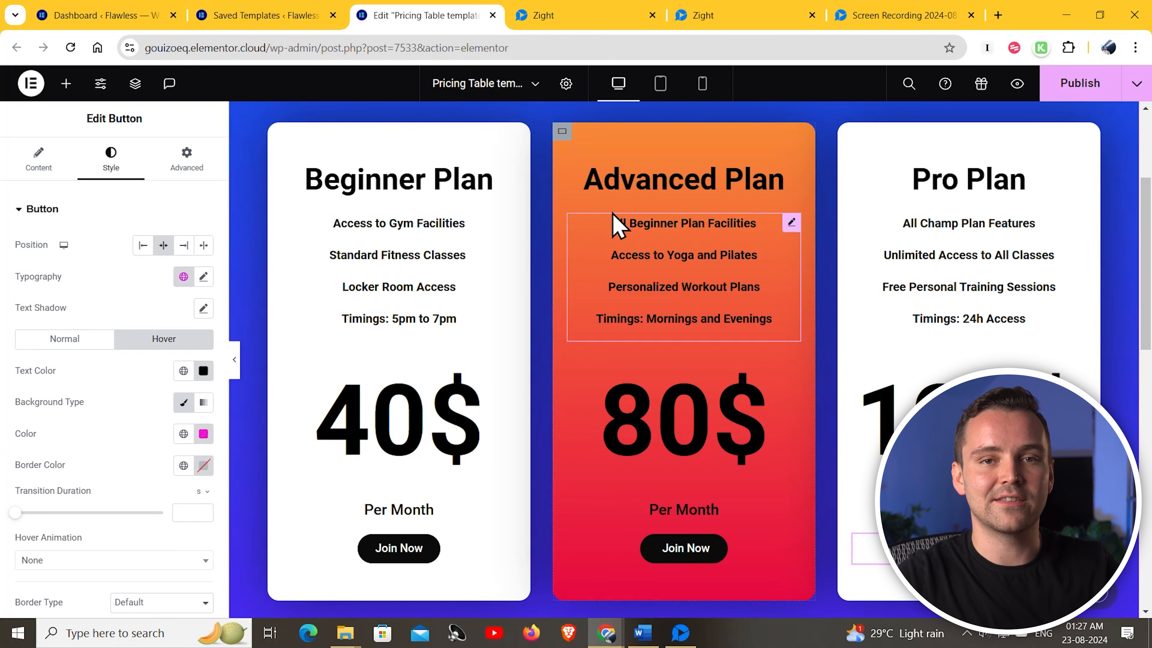
Set the remaining Join Now buttons' hover background to classic pink.
click(580, 15)
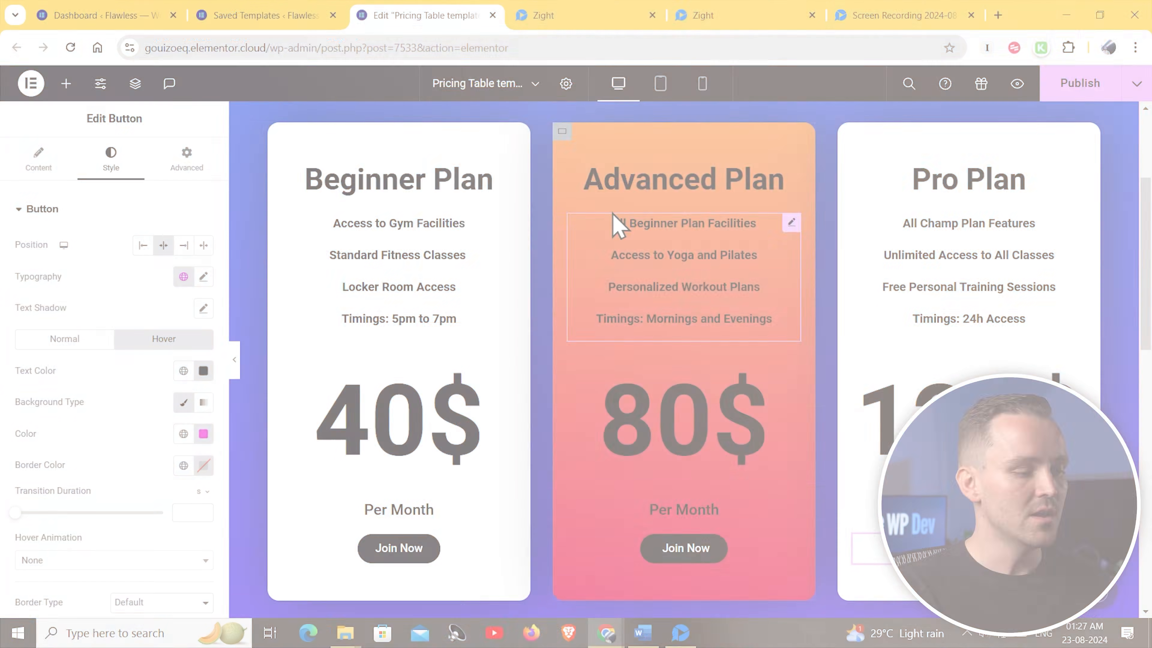
On tablet, set the cards container Direction to column so the three cards stack vertically.
click(659, 83)
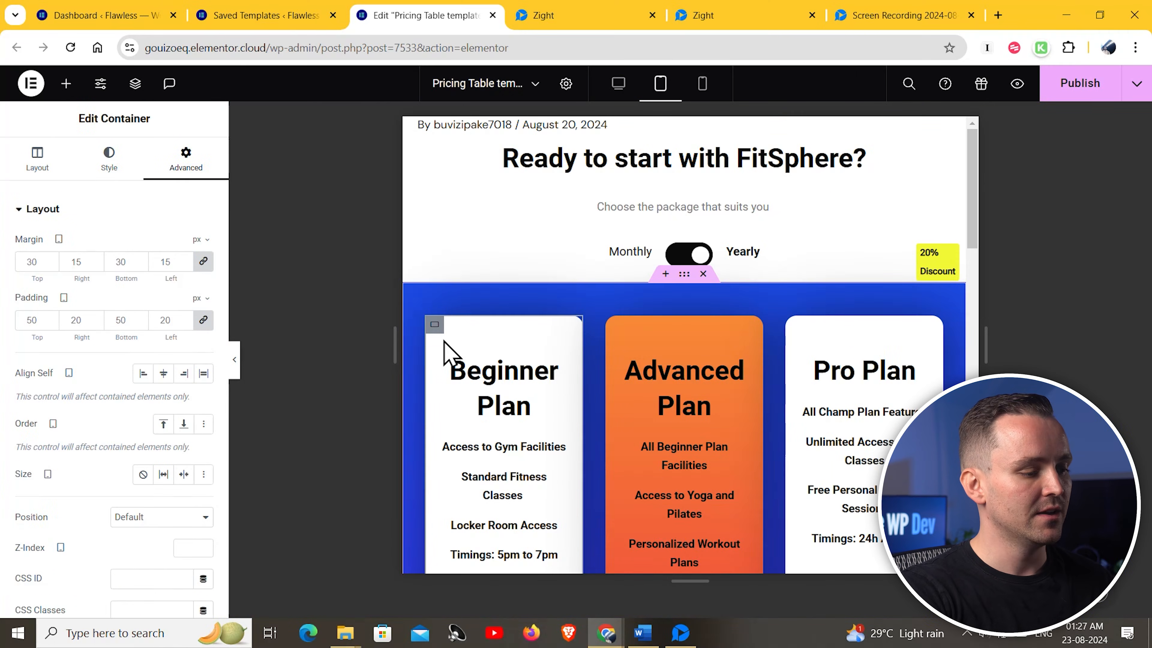
click(36, 156)
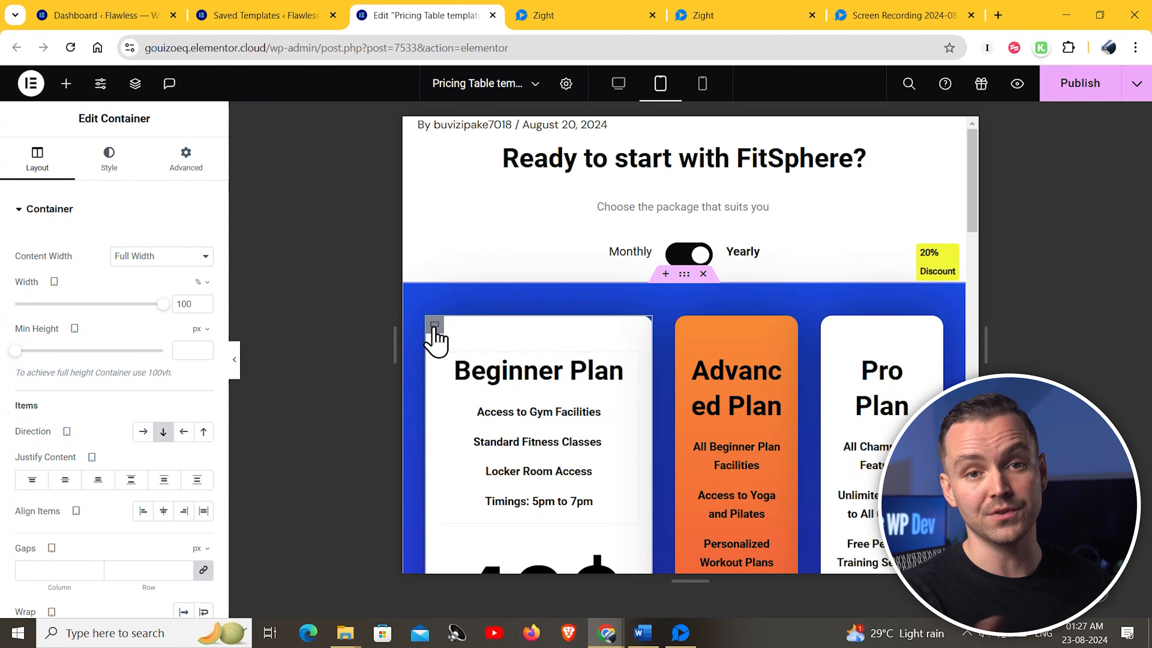
click(160, 256)
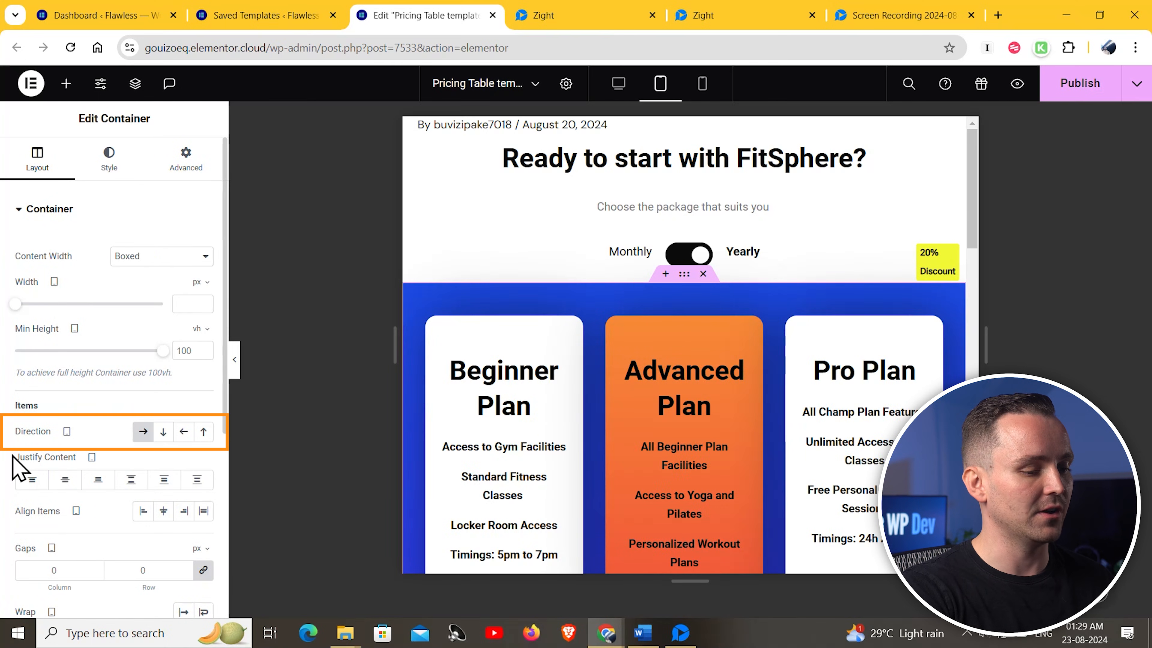
click(163, 431)
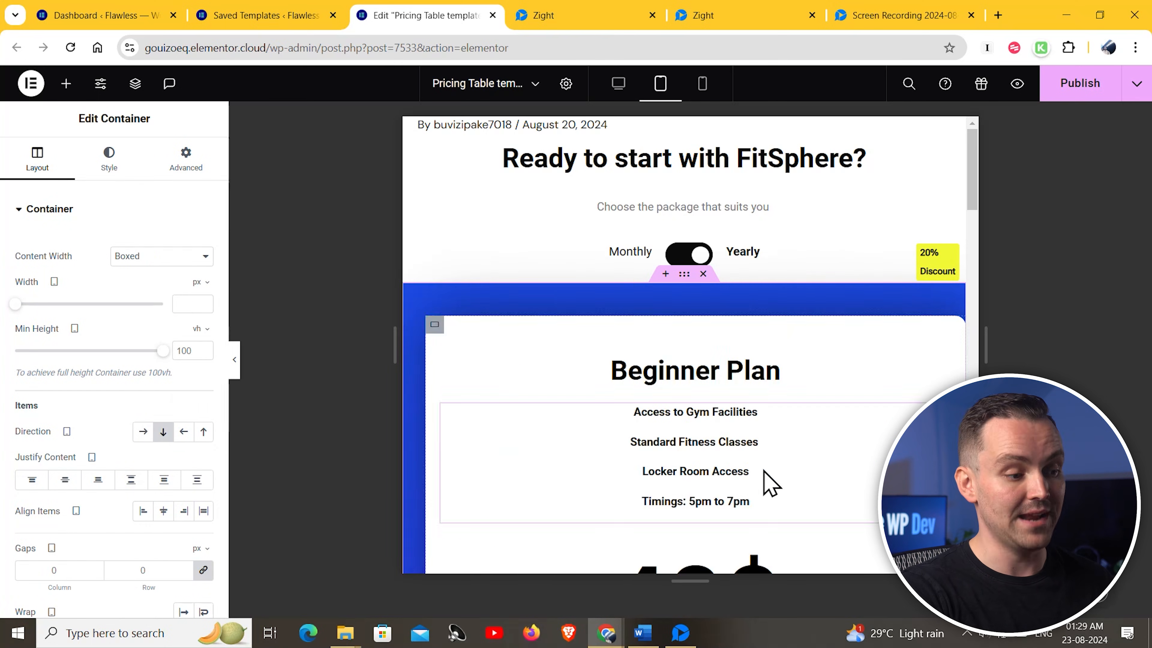
Add 25% left and right padding to the cards container so cards sit narrower and centred.
scroll(down, 3)
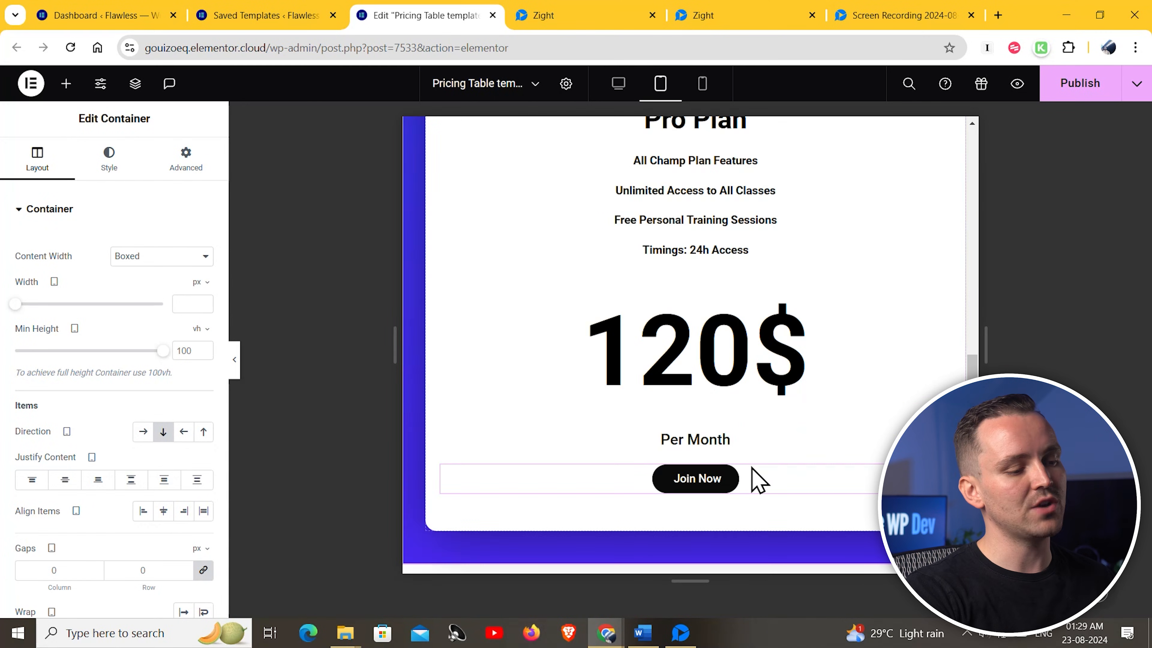
click(185, 154)
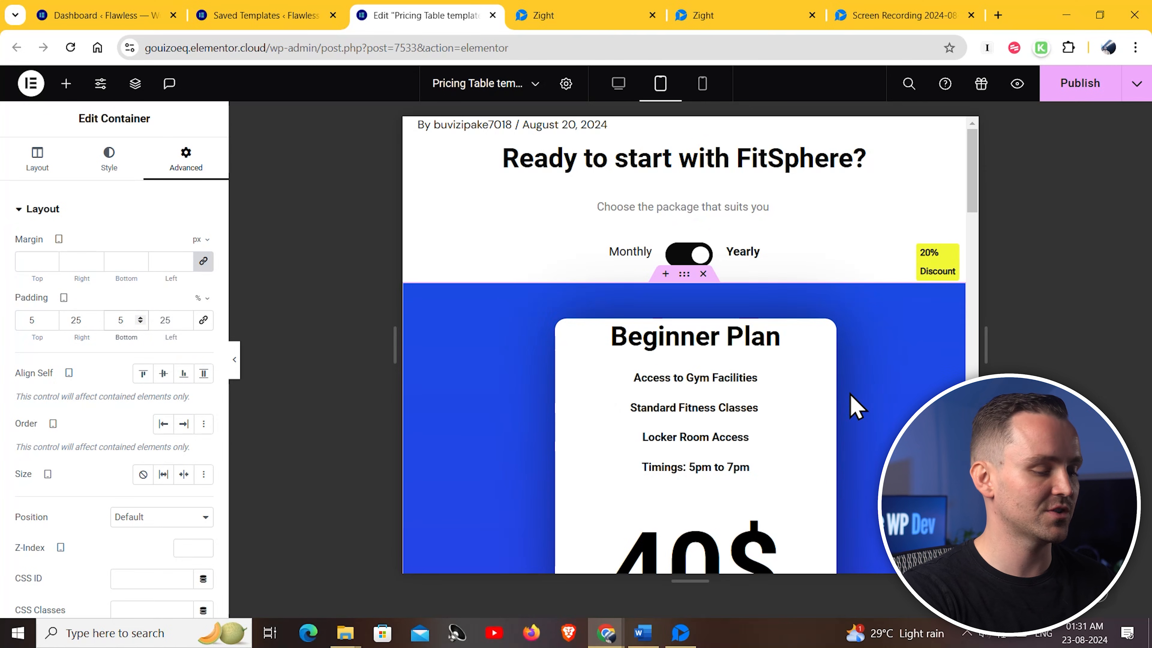
click(701, 83)
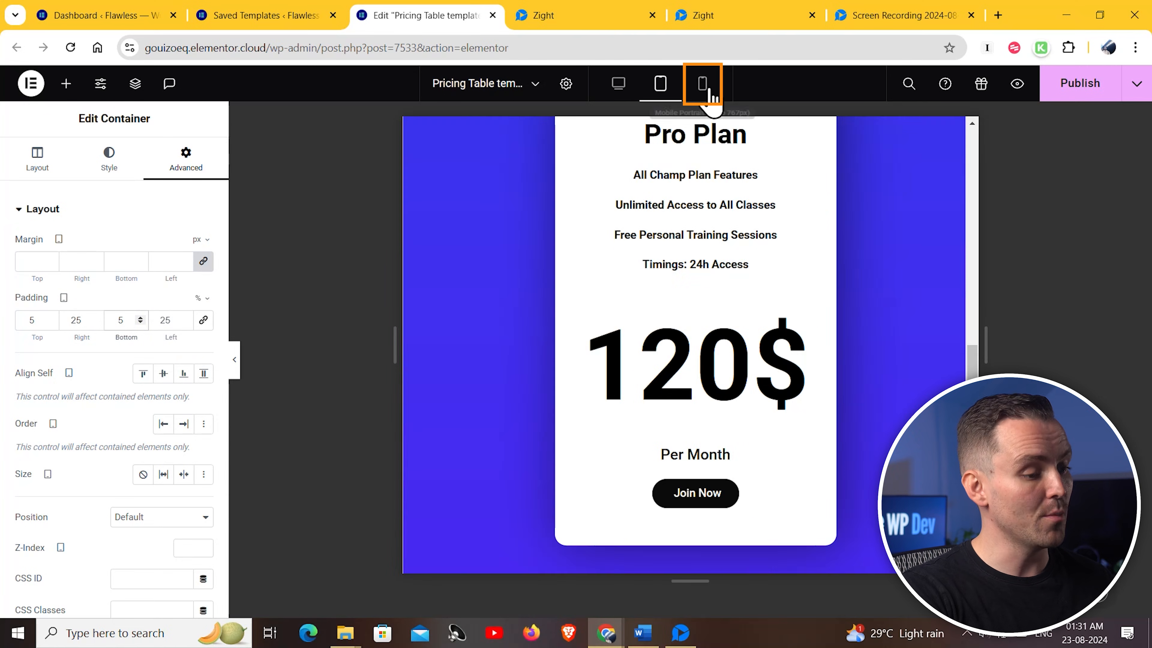
On mobile, set the Pro card's 120$ price typography size to 115px so it fits one line.
click(701, 83)
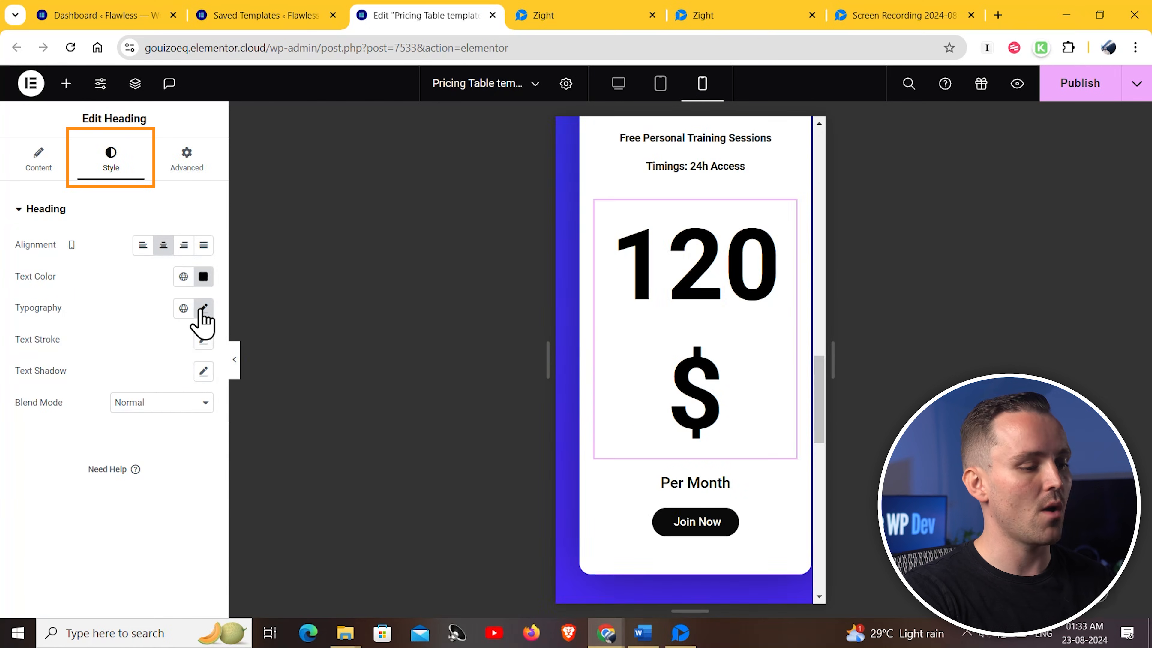
click(204, 308)
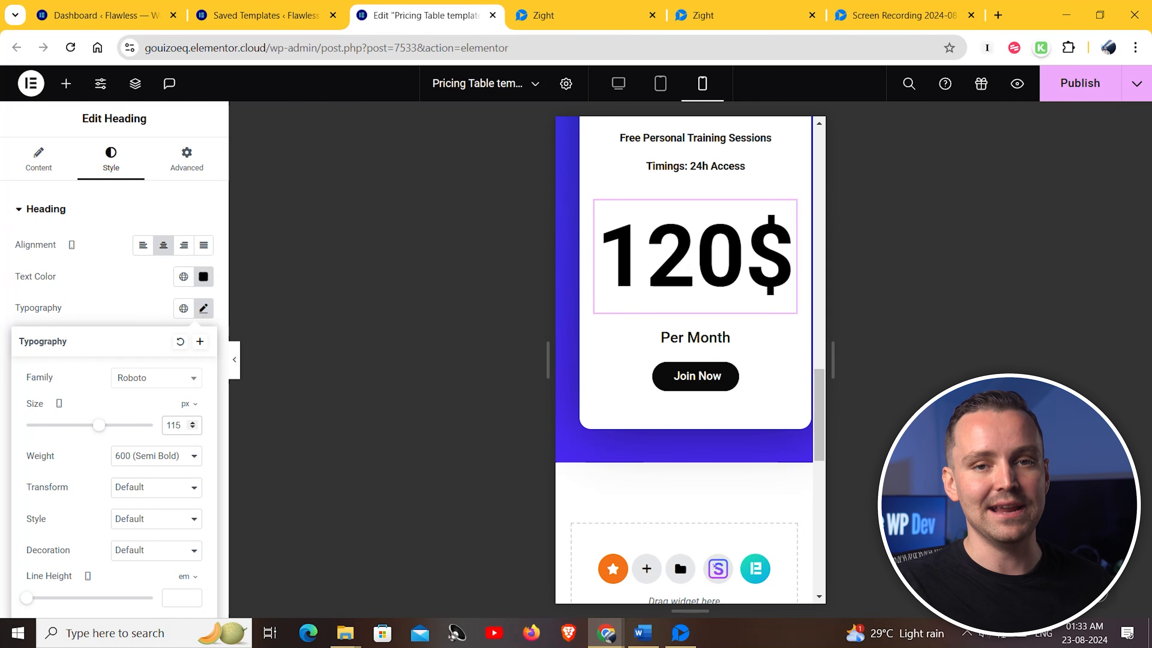
Insert the saved pricing table from My Templates into the fitness page's empty container.
click(463, 14)
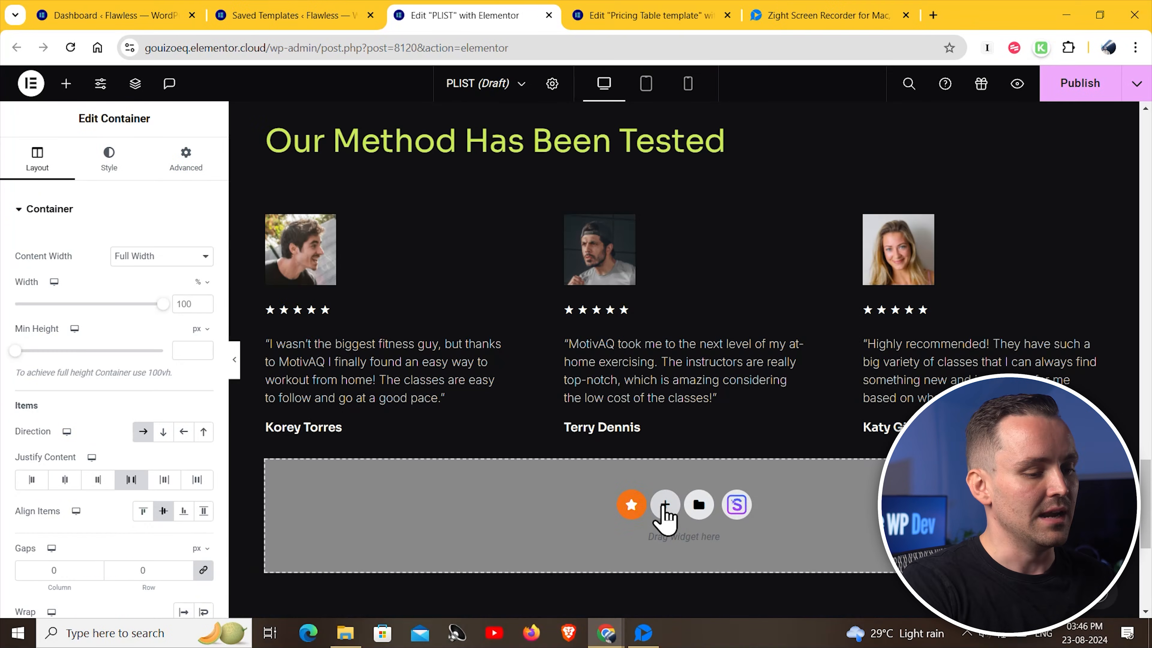
click(665, 505)
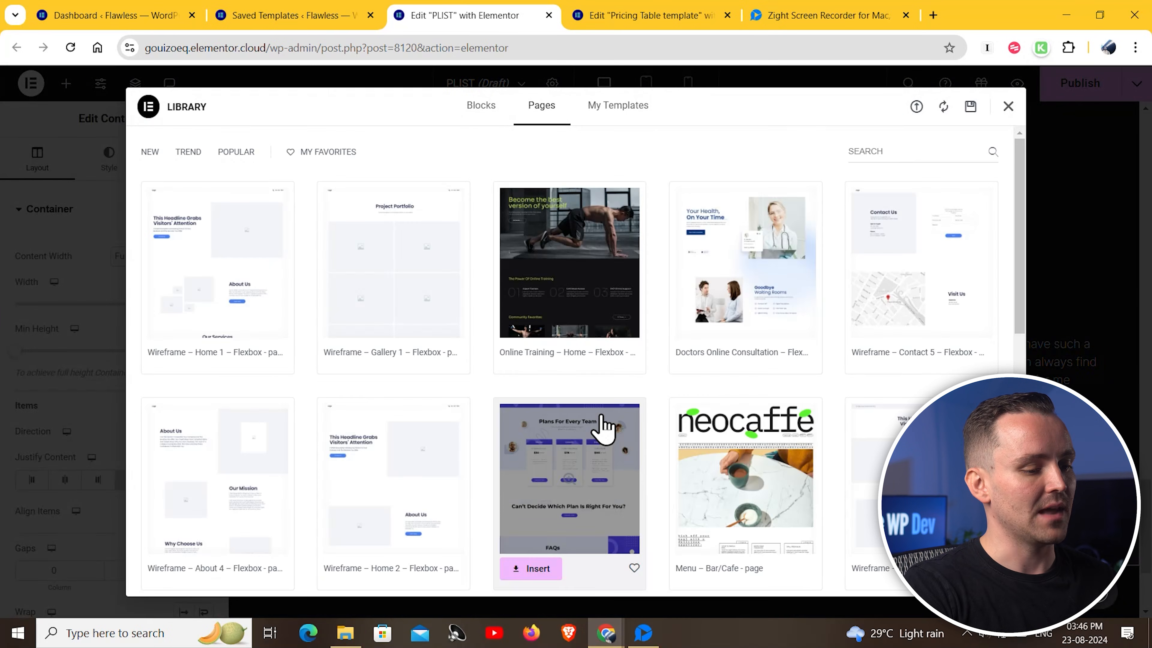
click(617, 105)
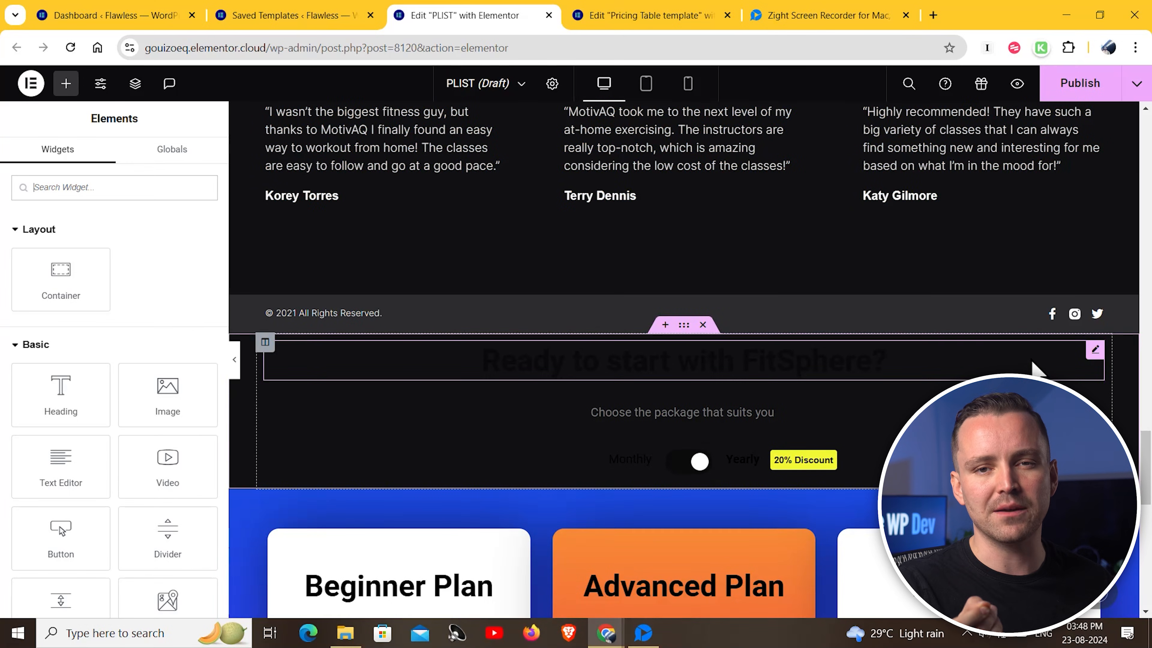
mouse_move(1094, 354)
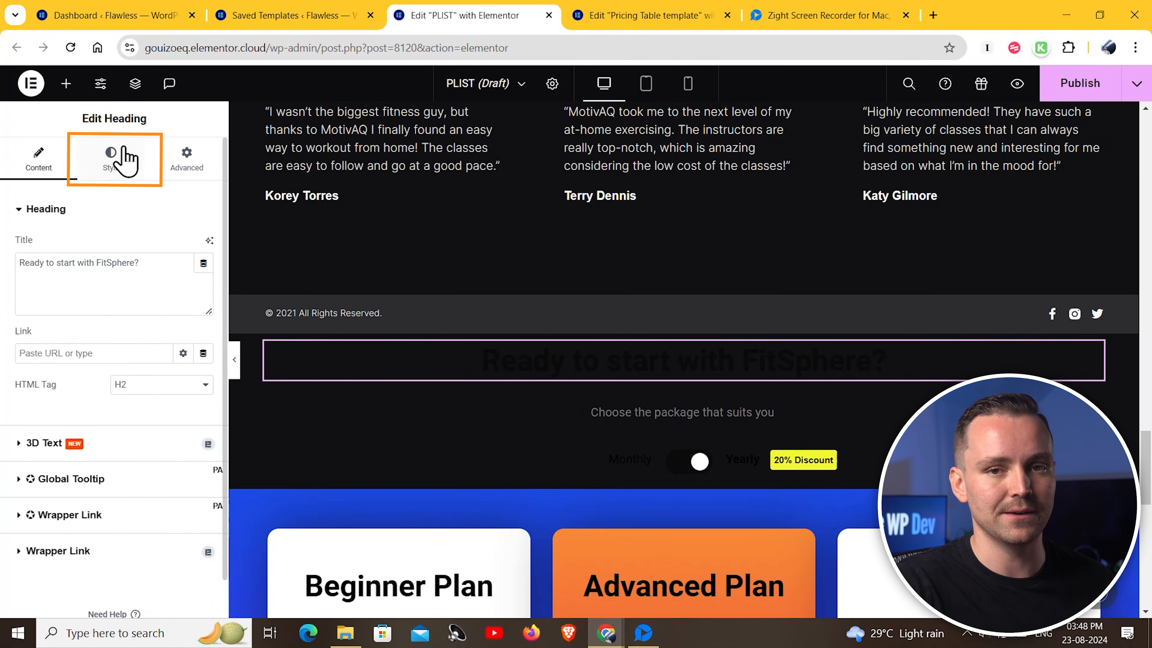
Colour the pricing intro heading text white so it reads on the dark page.
click(111, 158)
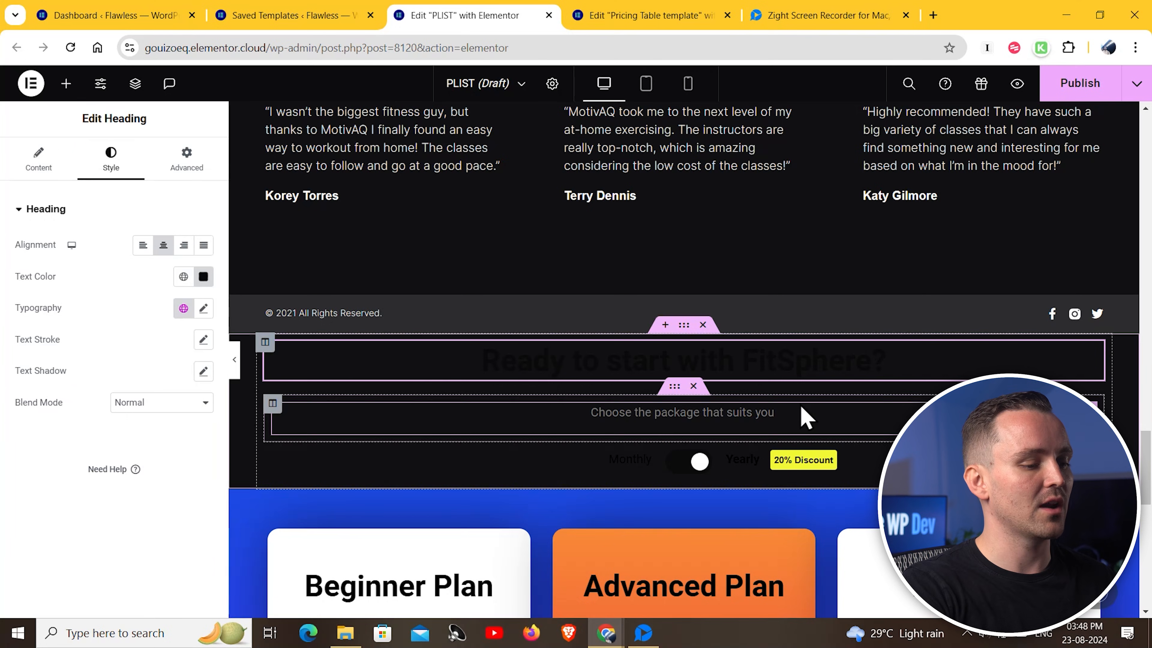
click(203, 277)
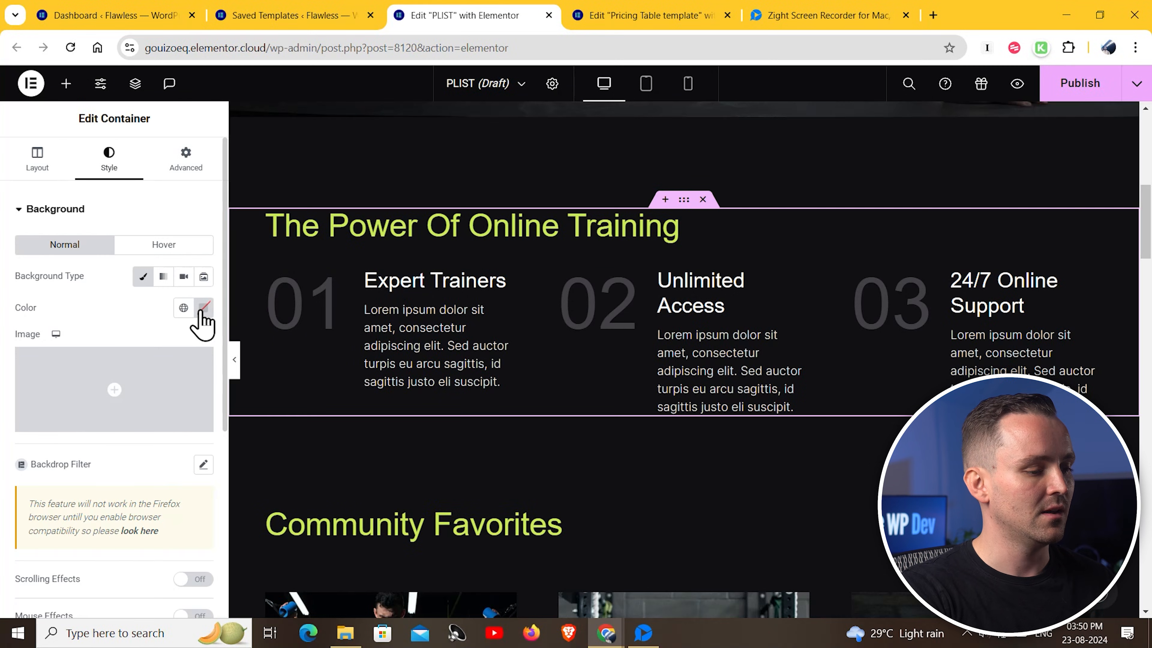
Set both colours of the pricing section's background gradient to black.
click(204, 307)
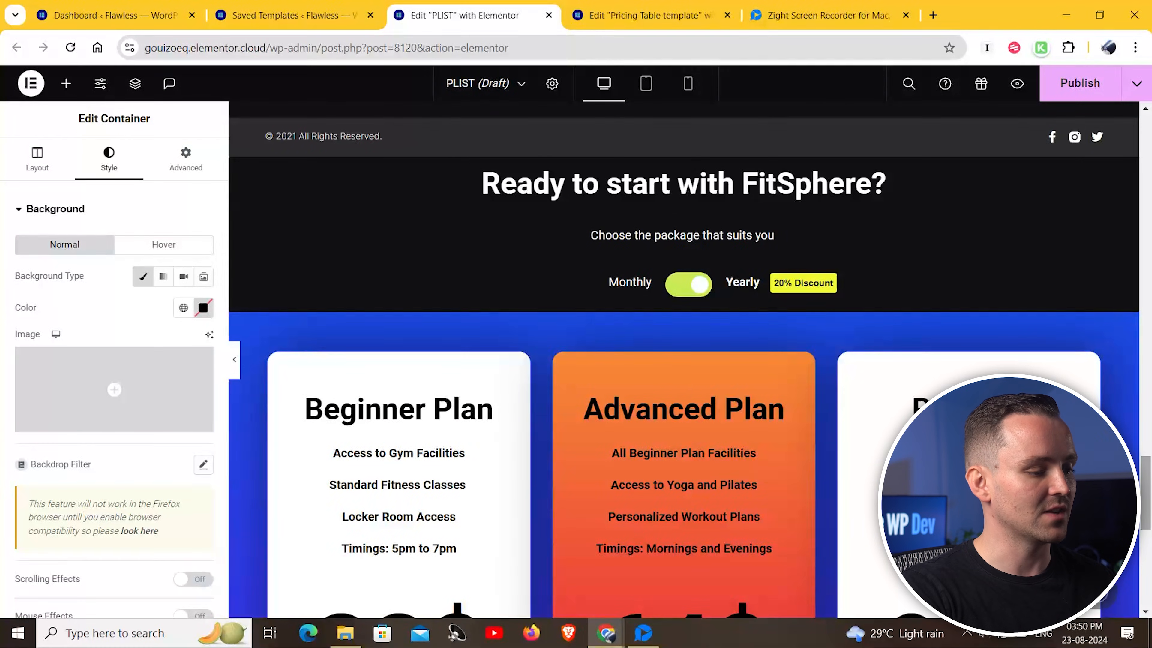
click(37, 157)
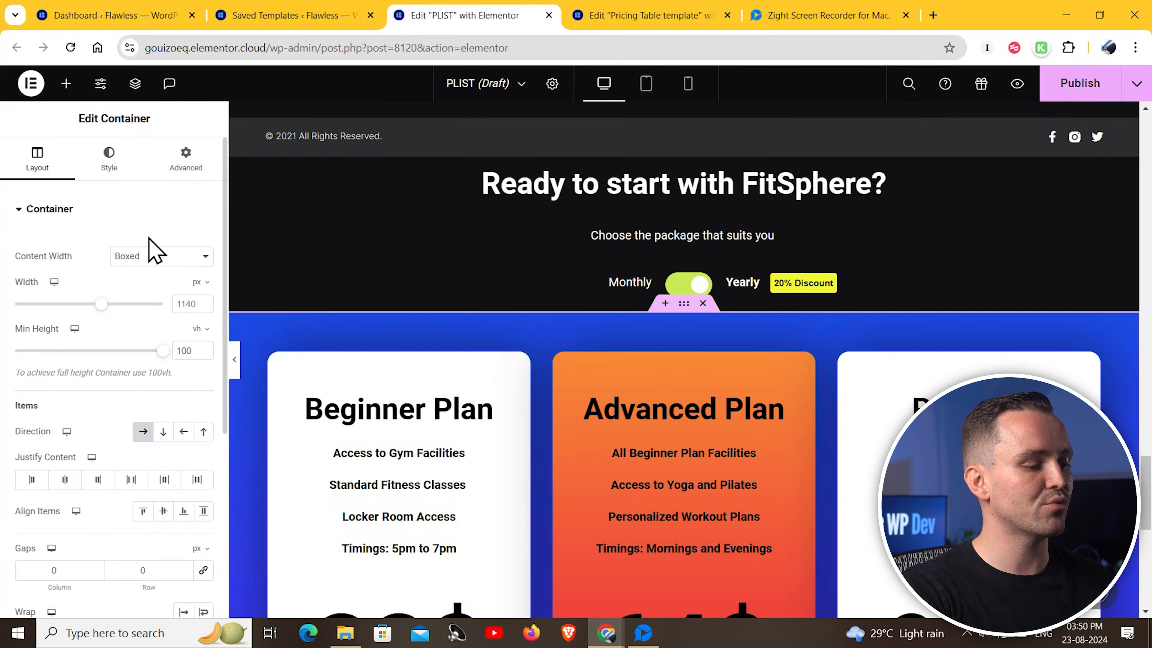
click(109, 157)
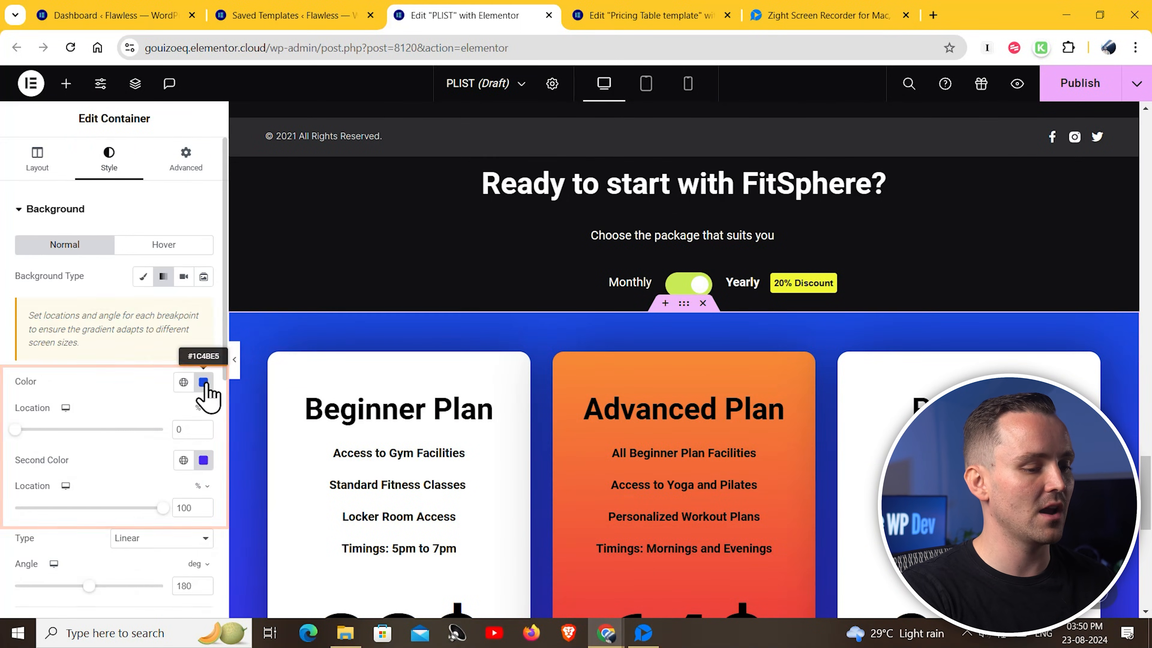
click(204, 382)
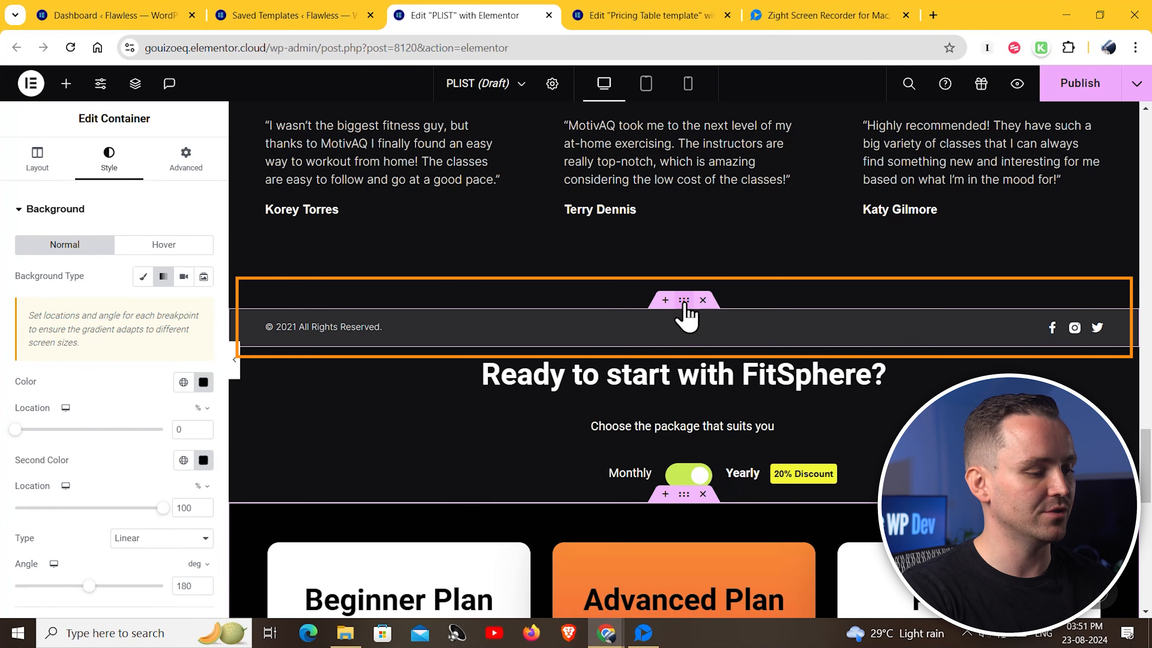
Relocate the copyright footer container below the pricing and colour the new container black.
right_click(683, 300)
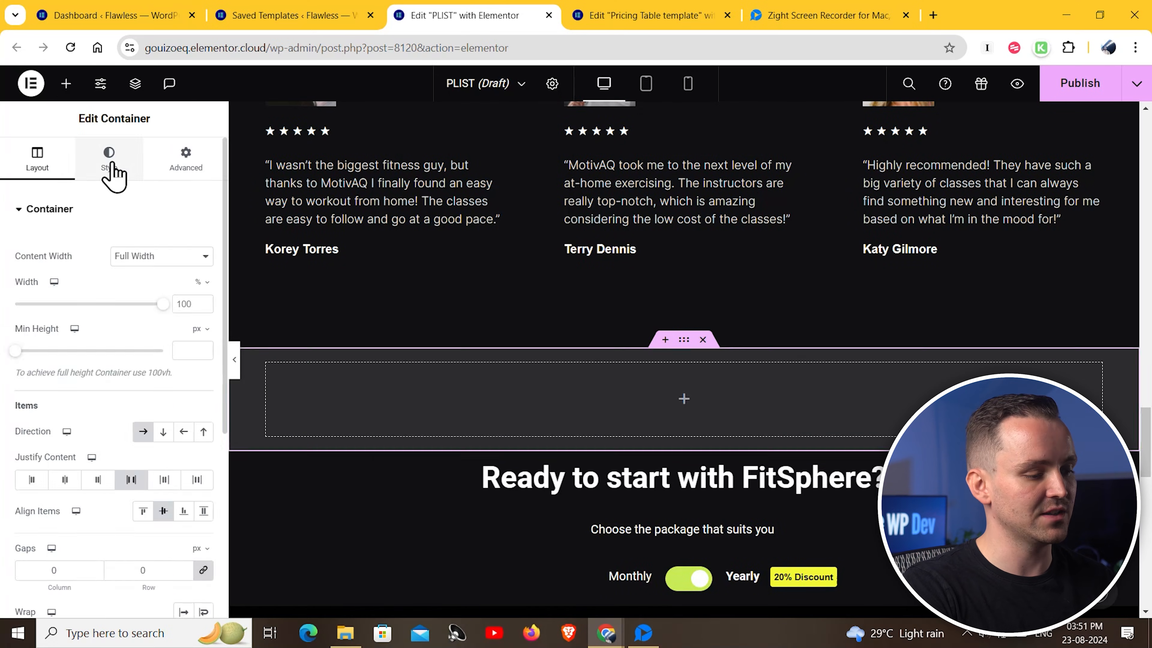
click(108, 157)
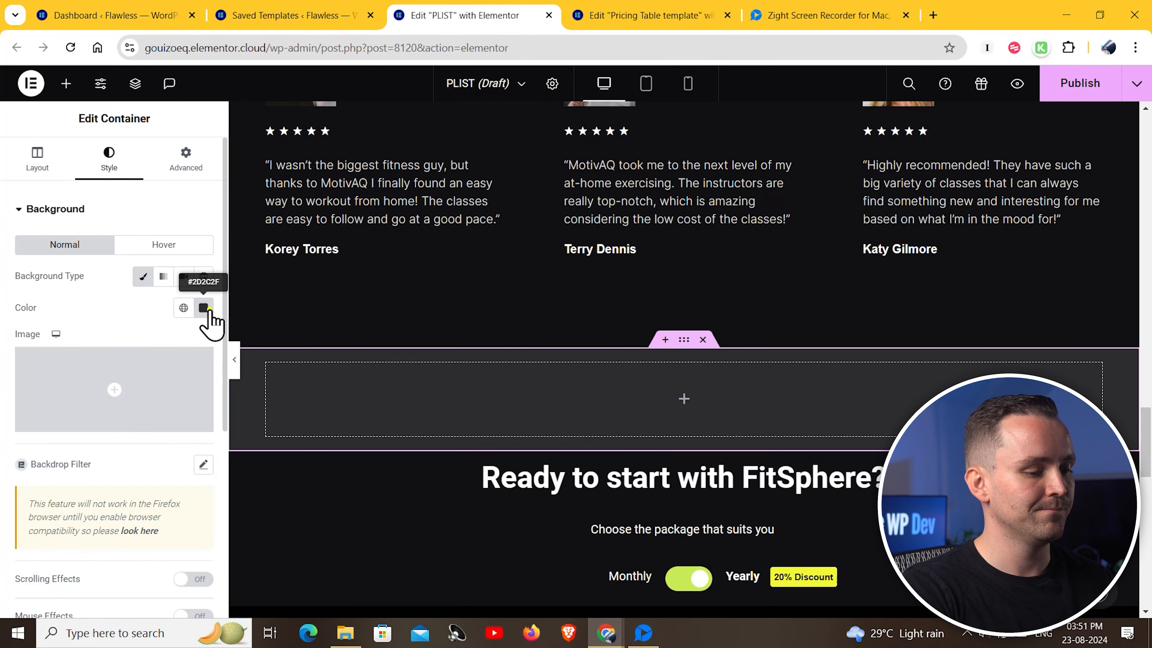
click(204, 307)
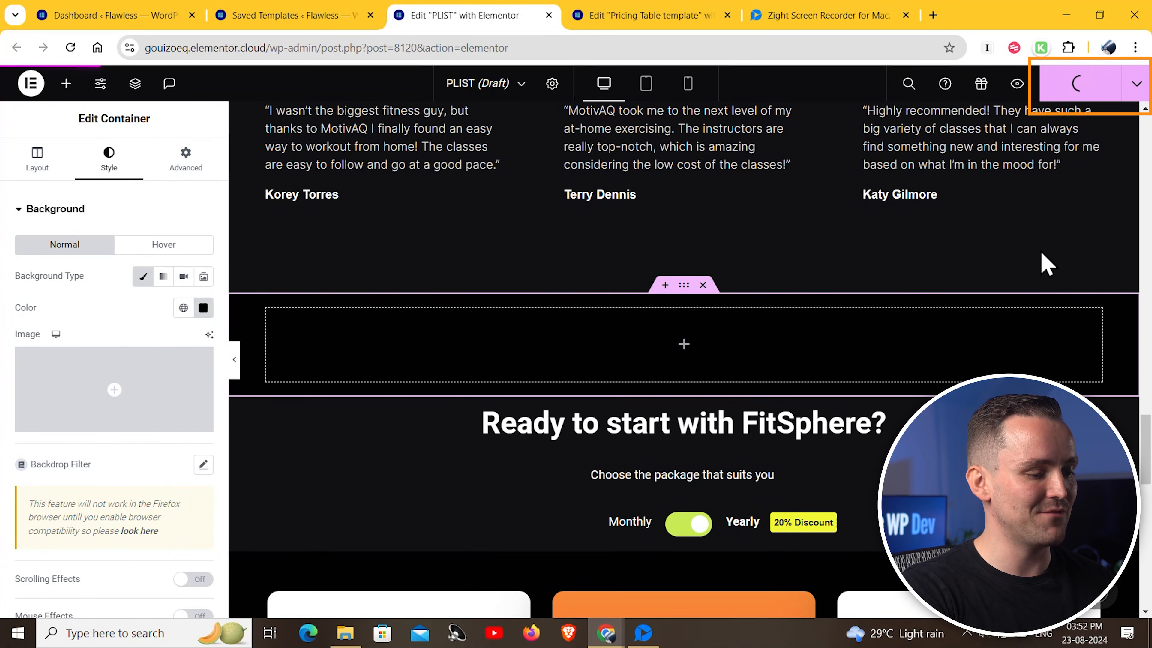
Update the page and scroll the live preview to the Beginner/Advanced/Pro pricing cards.
click(1017, 83)
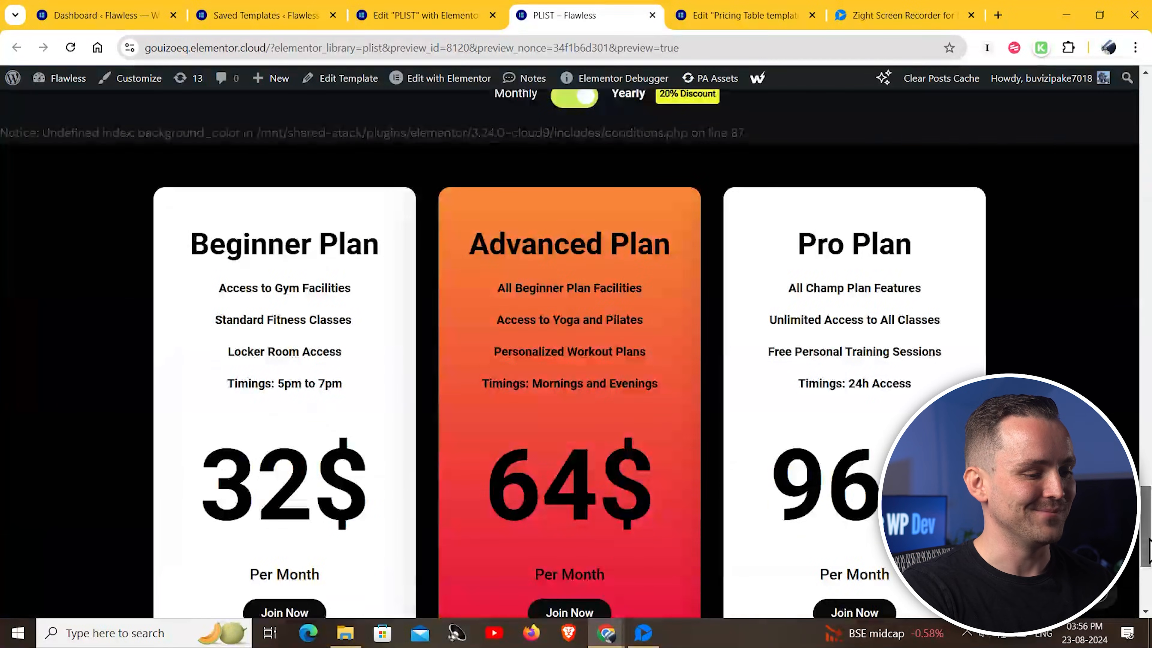
scroll(down, 3)
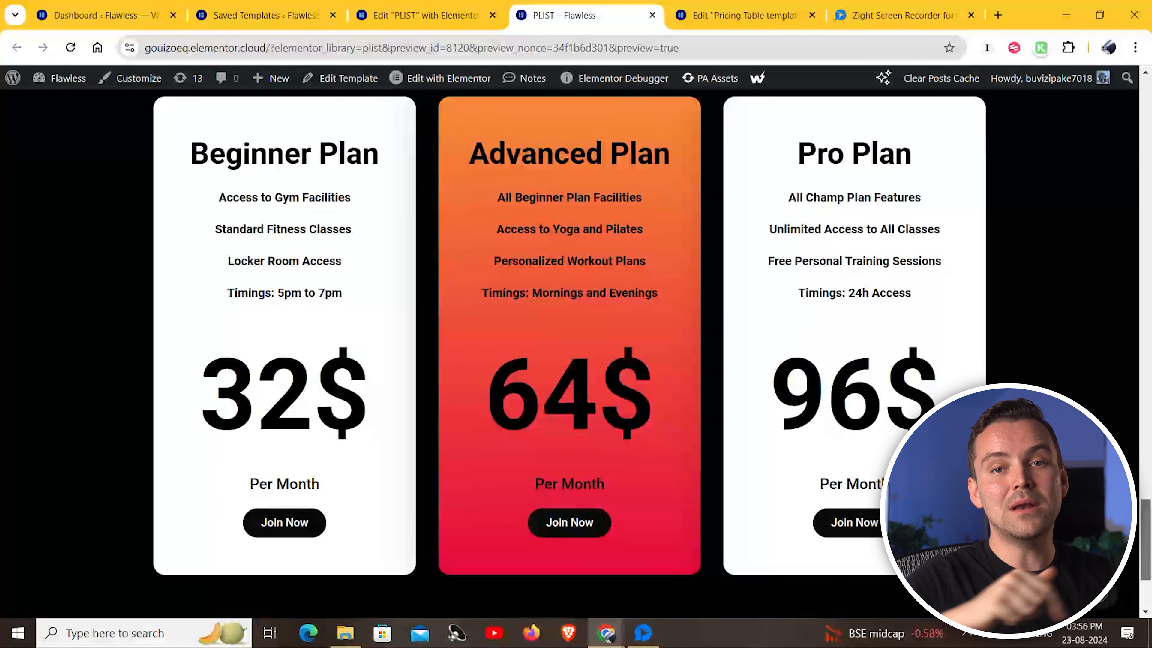